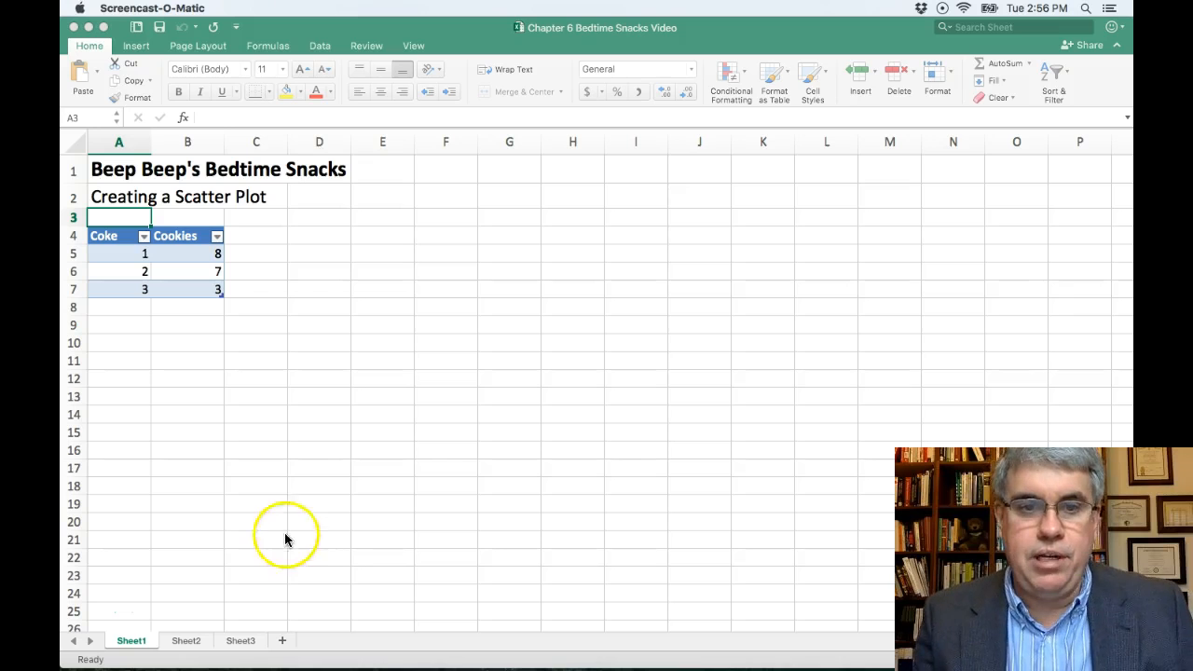
pyautogui.moveTo(103, 329)
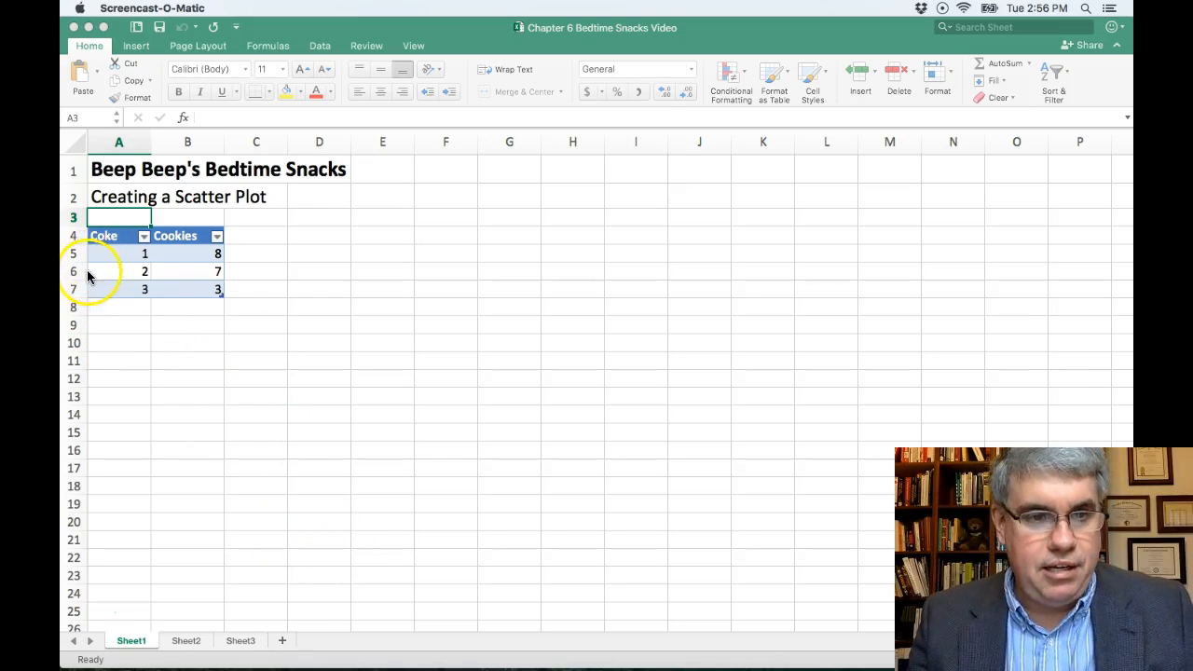
pyautogui.moveTo(102, 259)
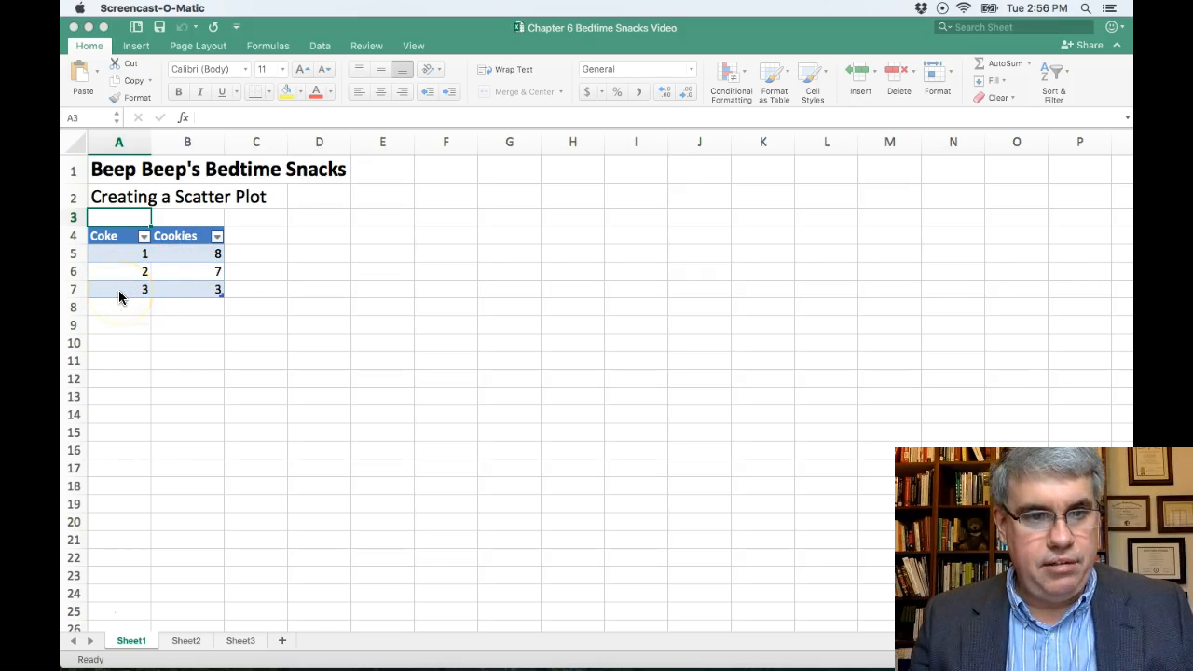
pyautogui.moveTo(275, 317)
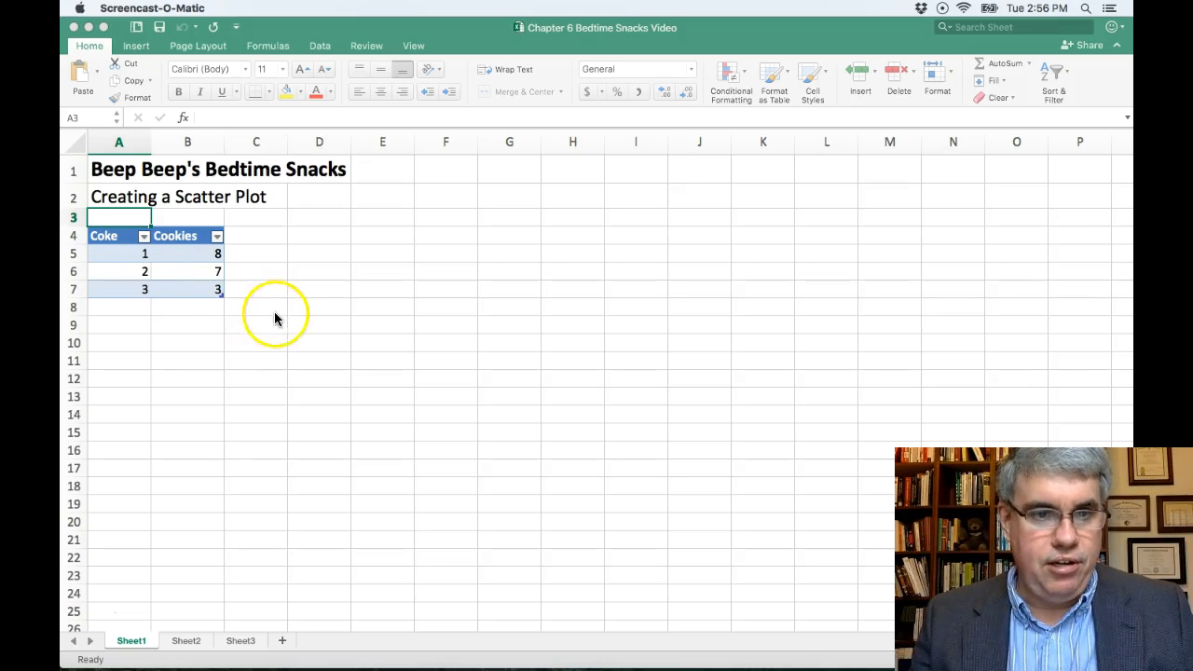
pyautogui.moveTo(296, 342)
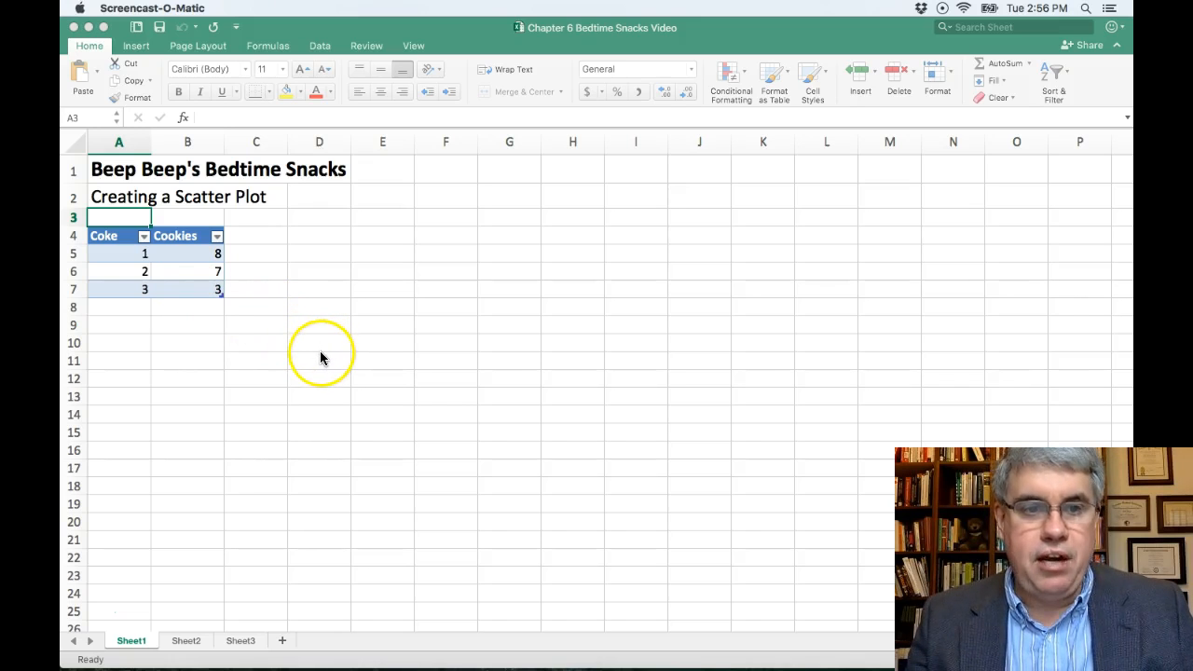
pyautogui.moveTo(324, 405)
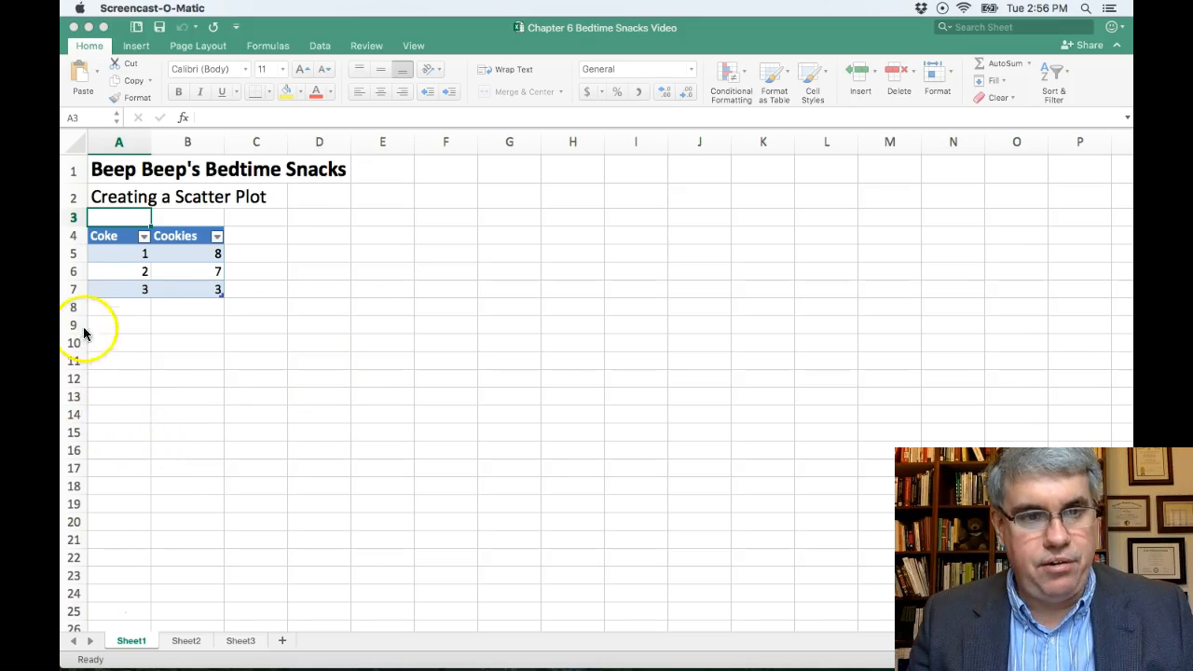
# Insert a basic X Y Scatter chart of the Coke and Cookies values from the Insert tab.
pyautogui.click(104, 235)
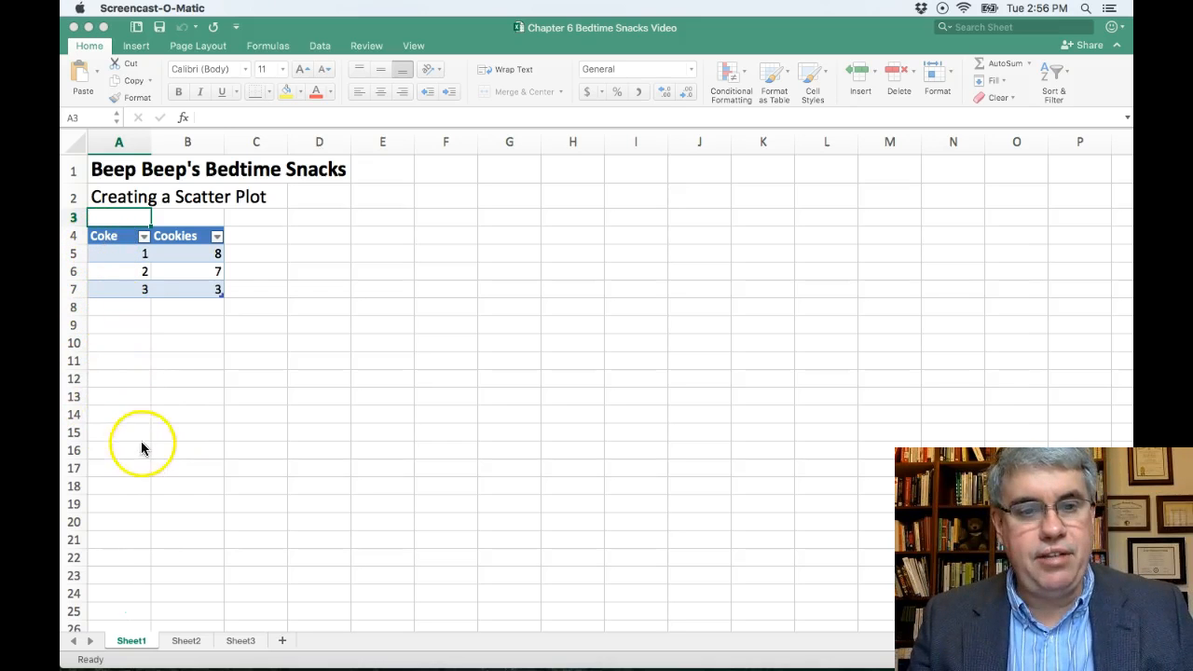
pyautogui.moveTo(204, 487)
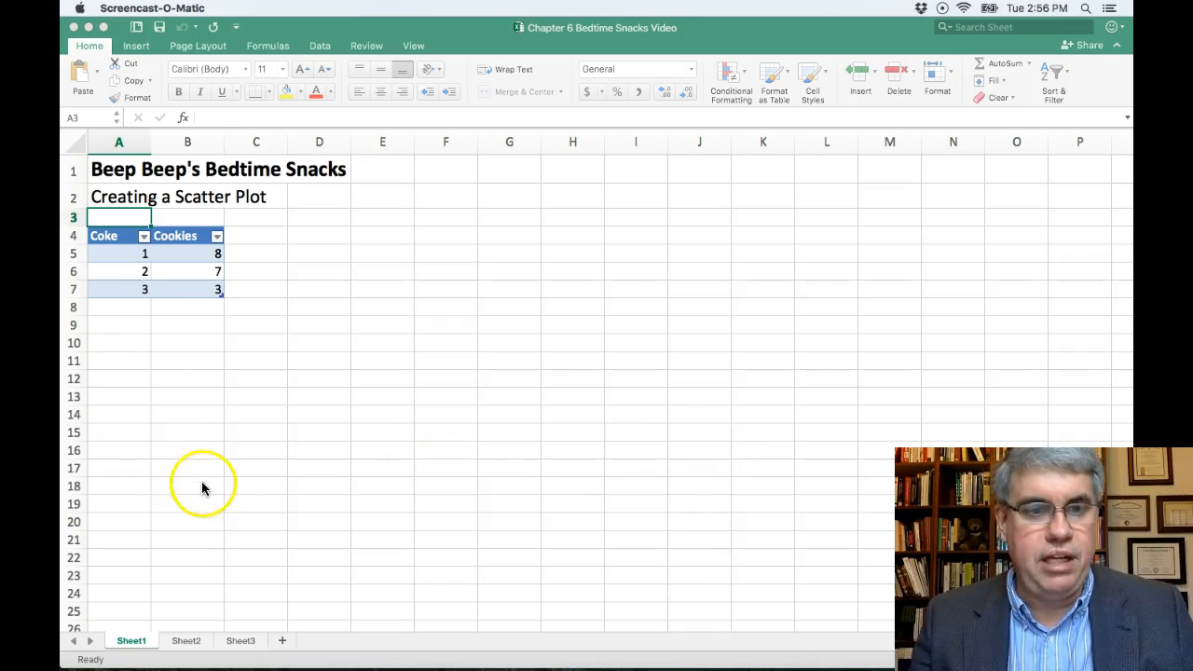
pyautogui.moveTo(293, 321)
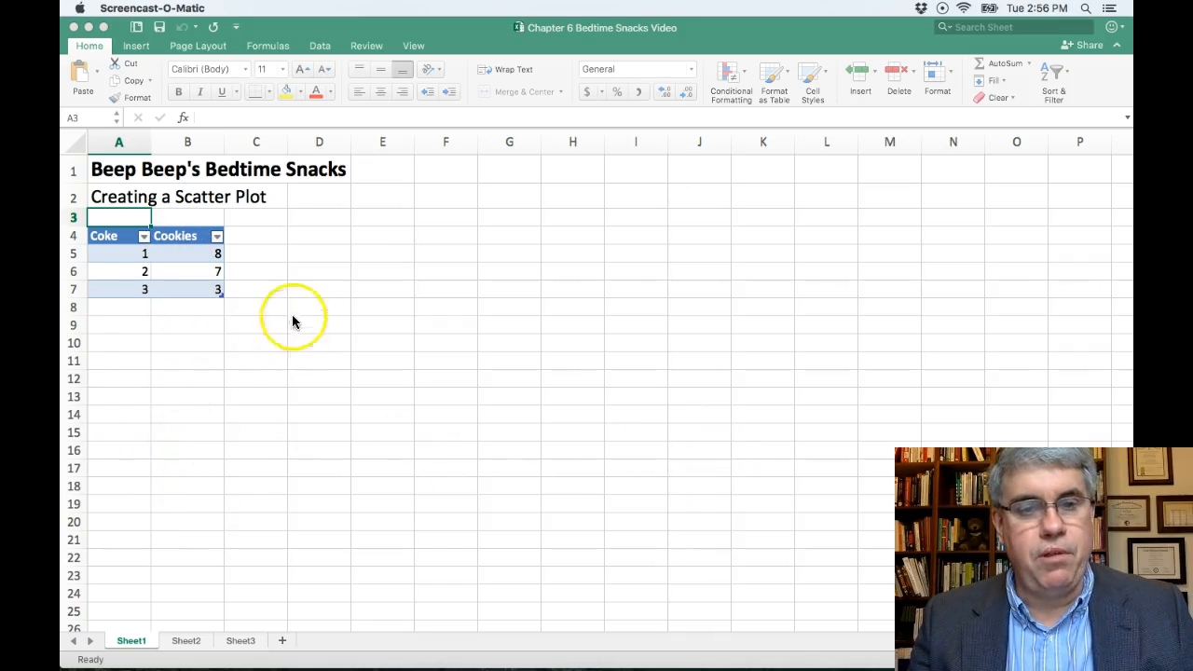
pyautogui.moveTo(233, 445)
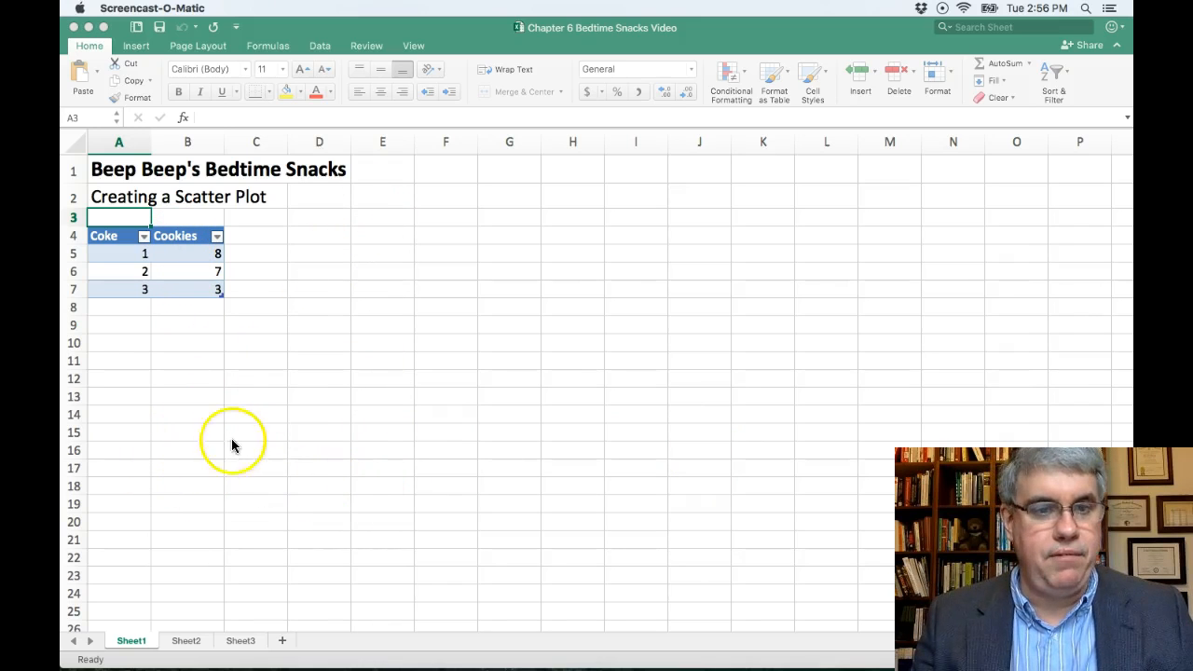
pyautogui.moveTo(268, 455)
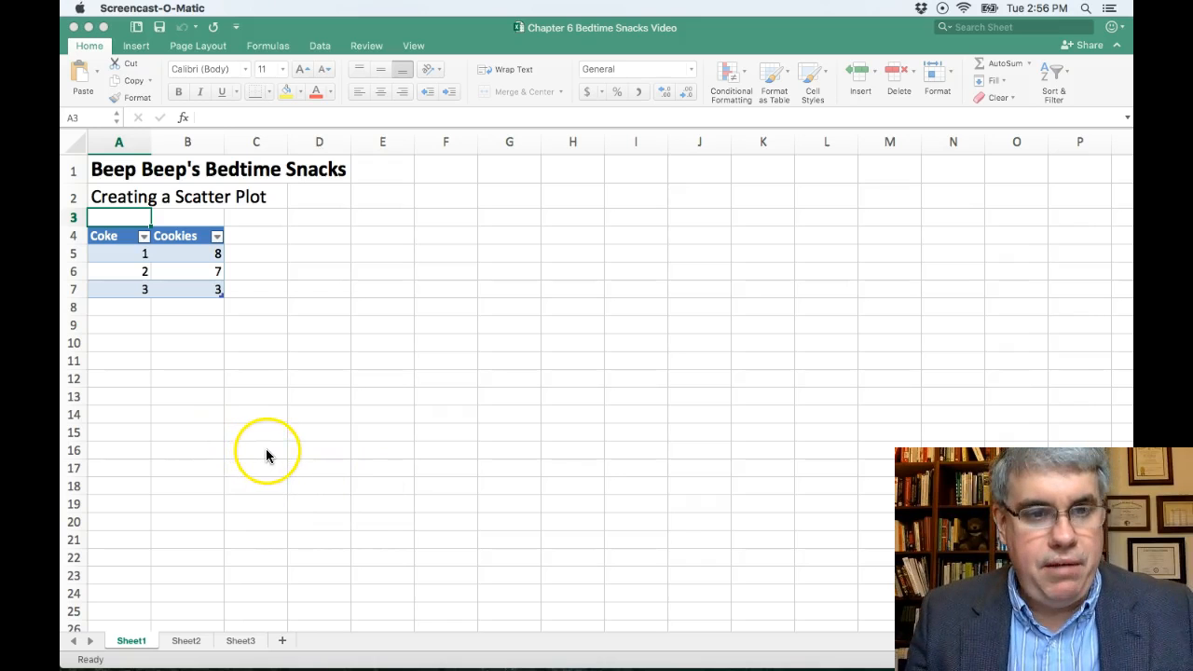
pyautogui.moveTo(126, 320)
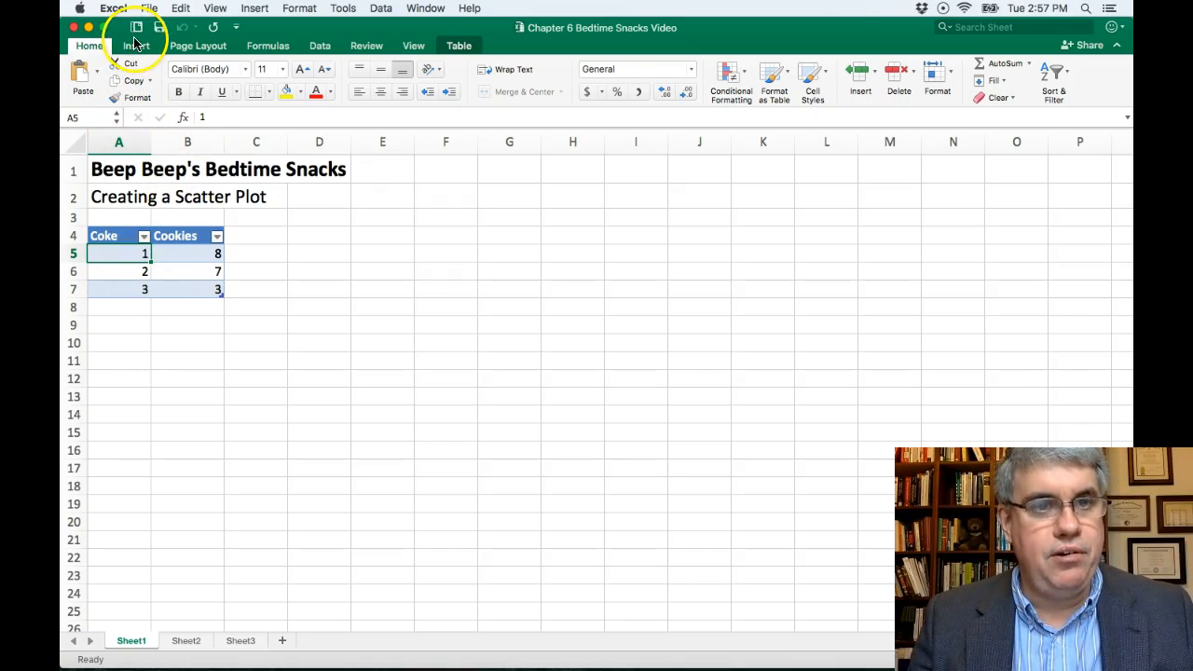
pyautogui.click(136, 45)
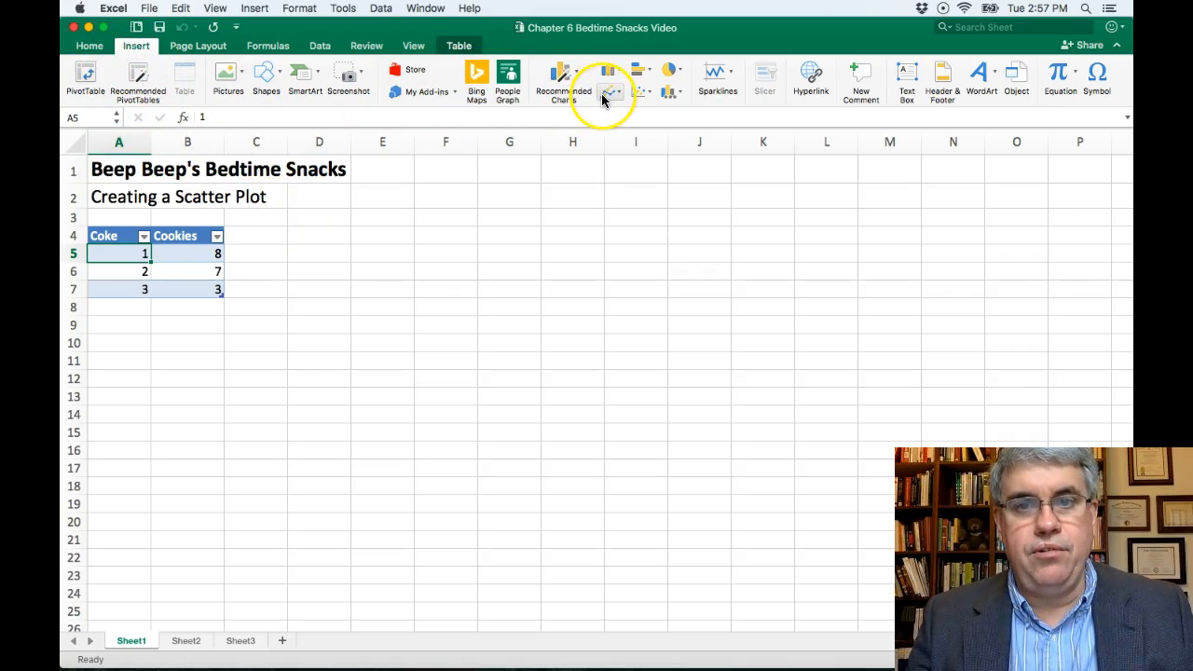
pyautogui.moveTo(634, 92)
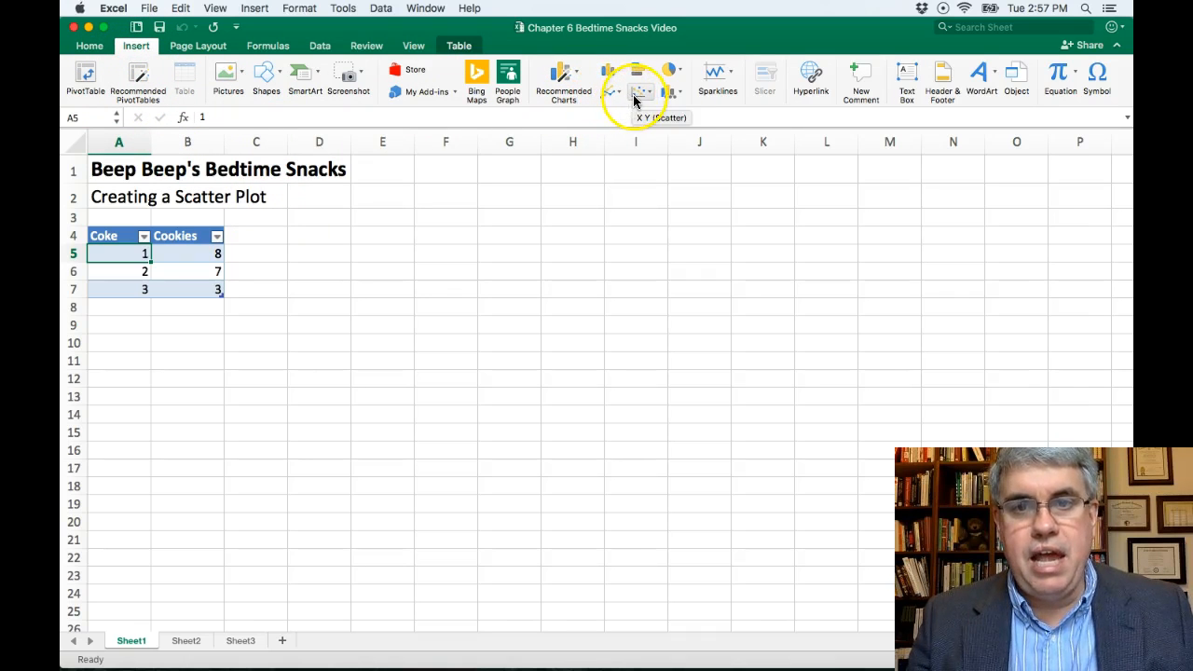
pyautogui.click(637, 96)
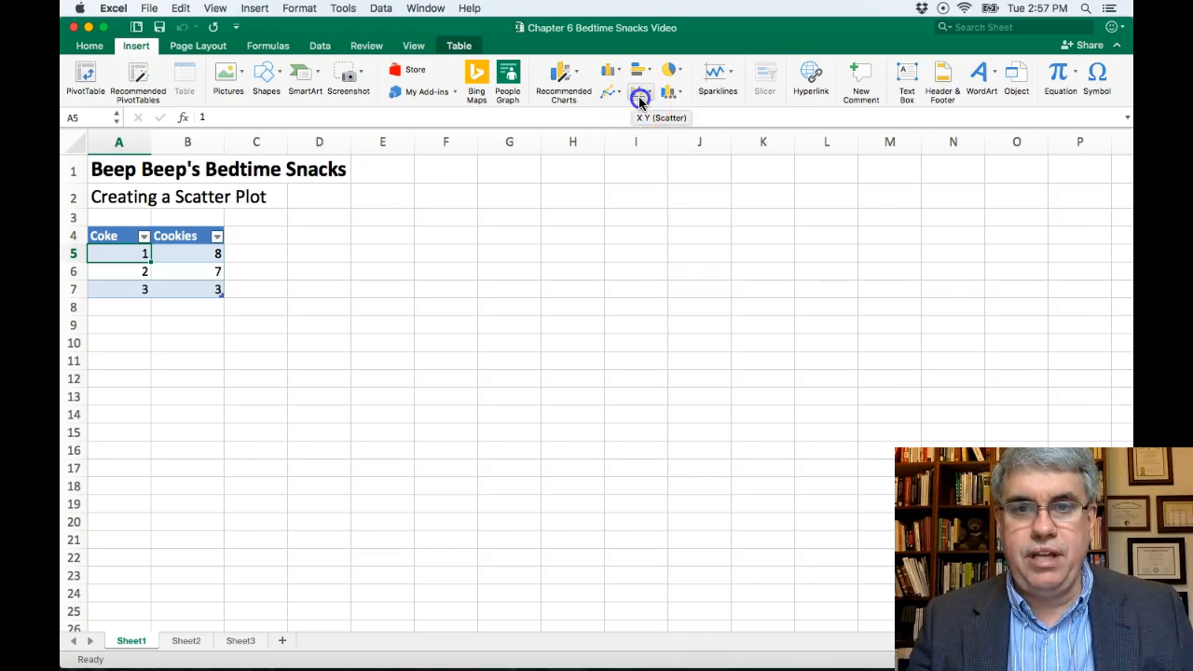
pyautogui.click(637, 98)
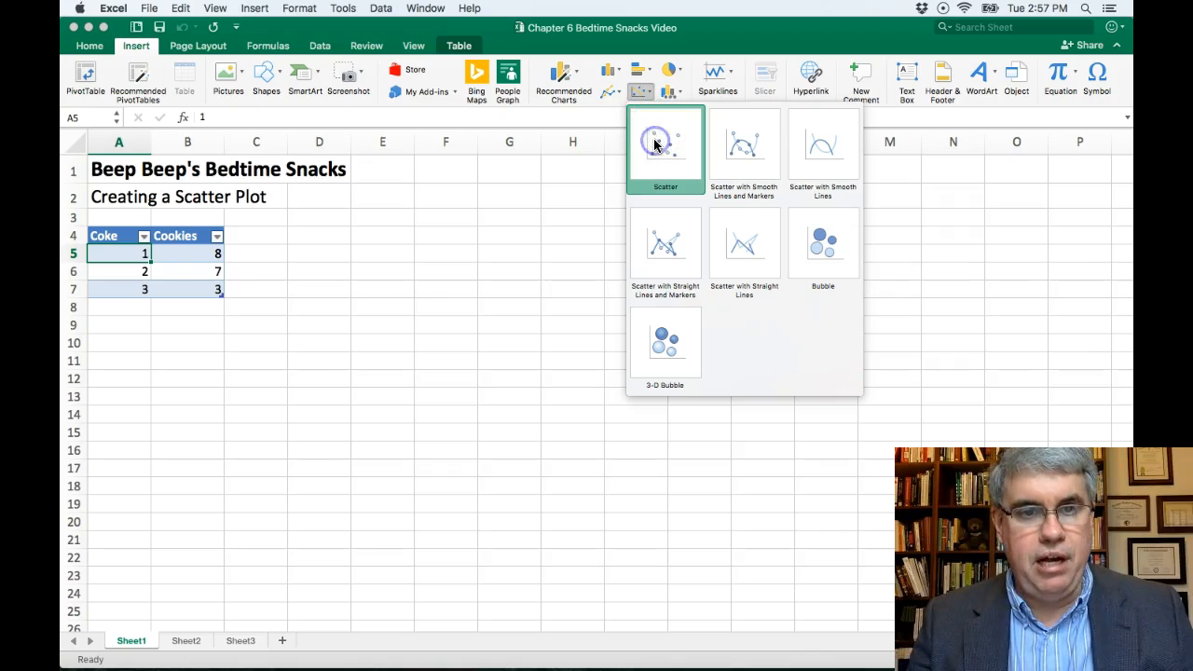
pyautogui.click(665, 144)
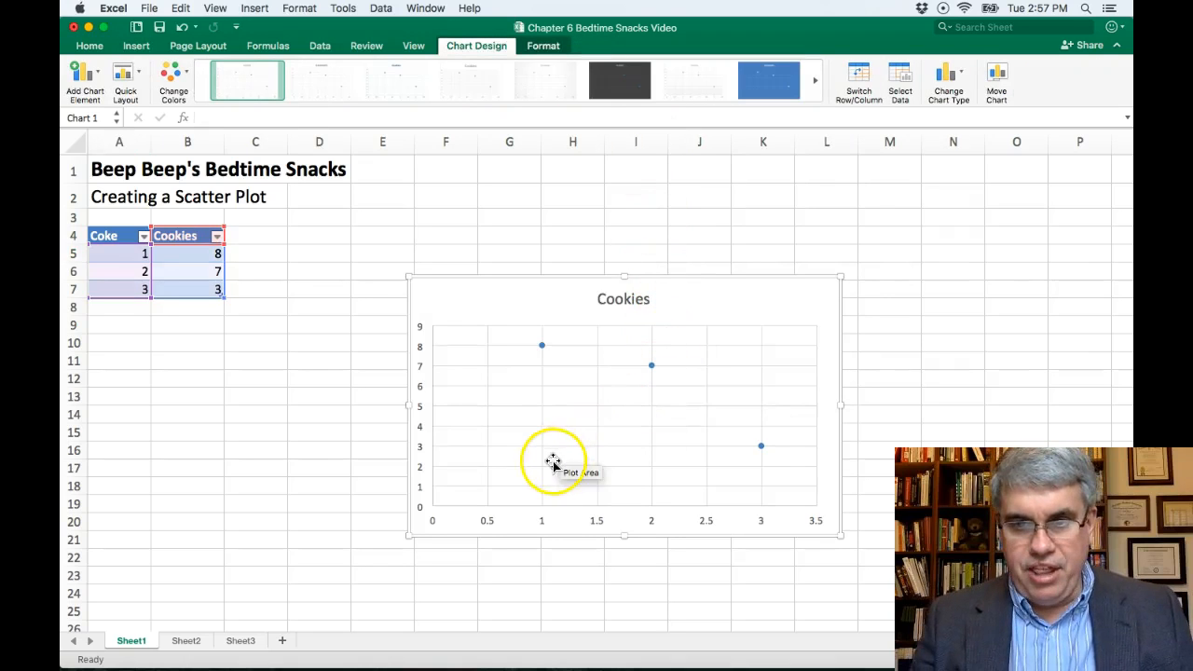
pyautogui.moveTo(759, 499)
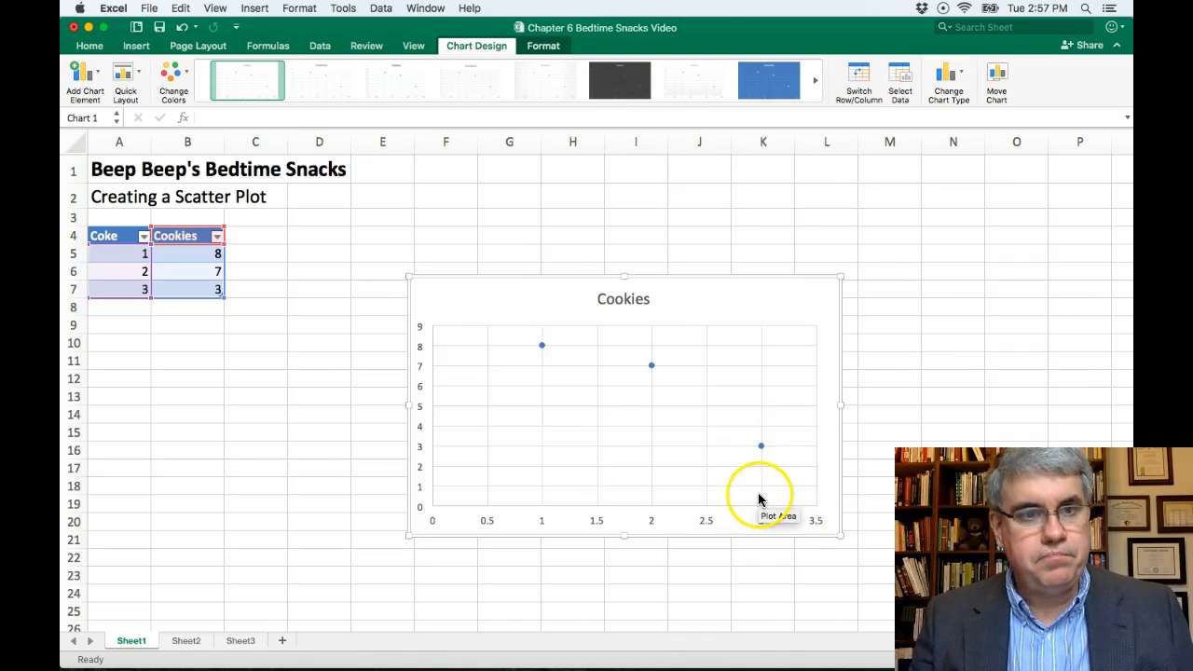
pyautogui.moveTo(652, 521)
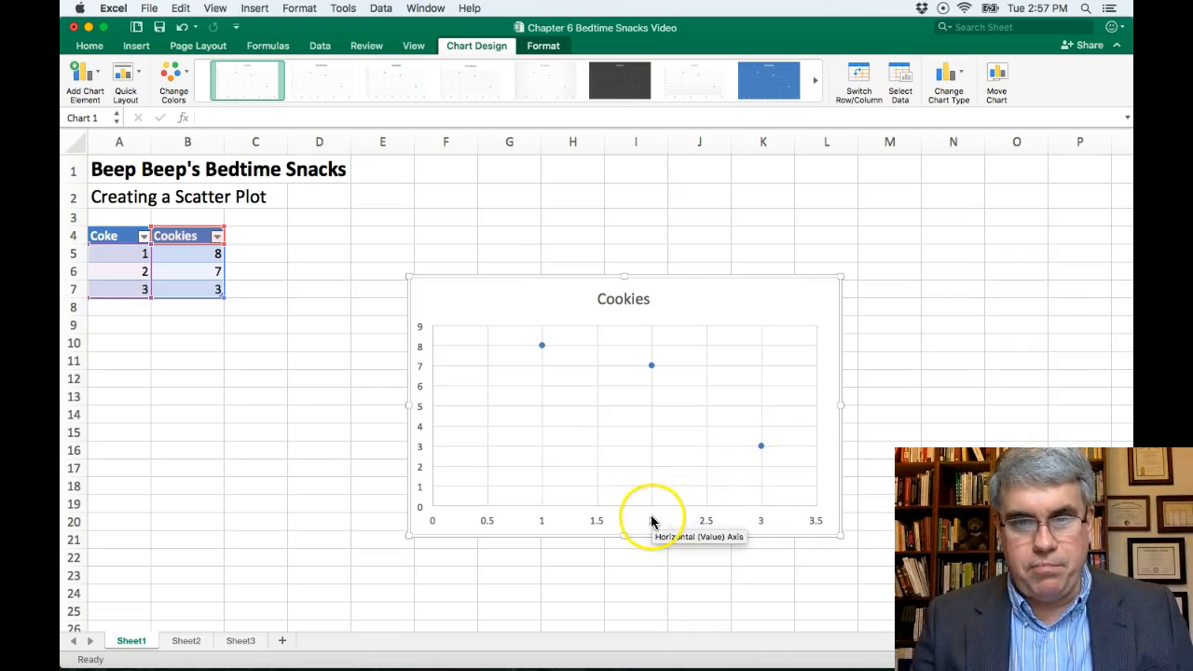
pyautogui.moveTo(710, 498)
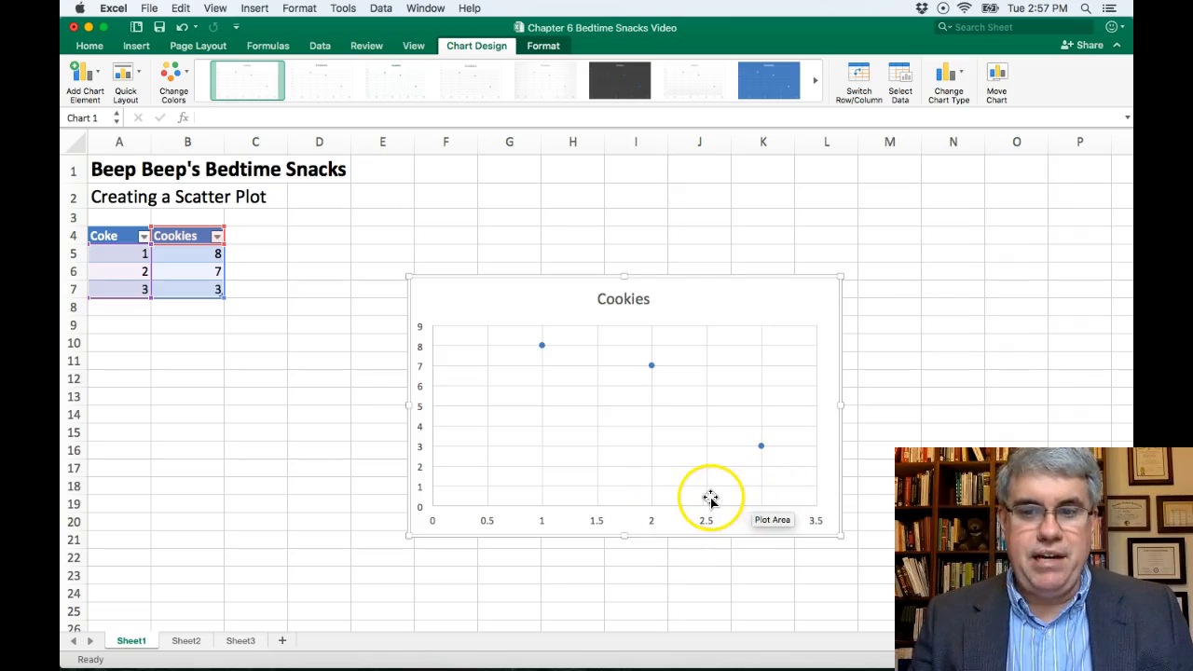
pyautogui.moveTo(460, 291)
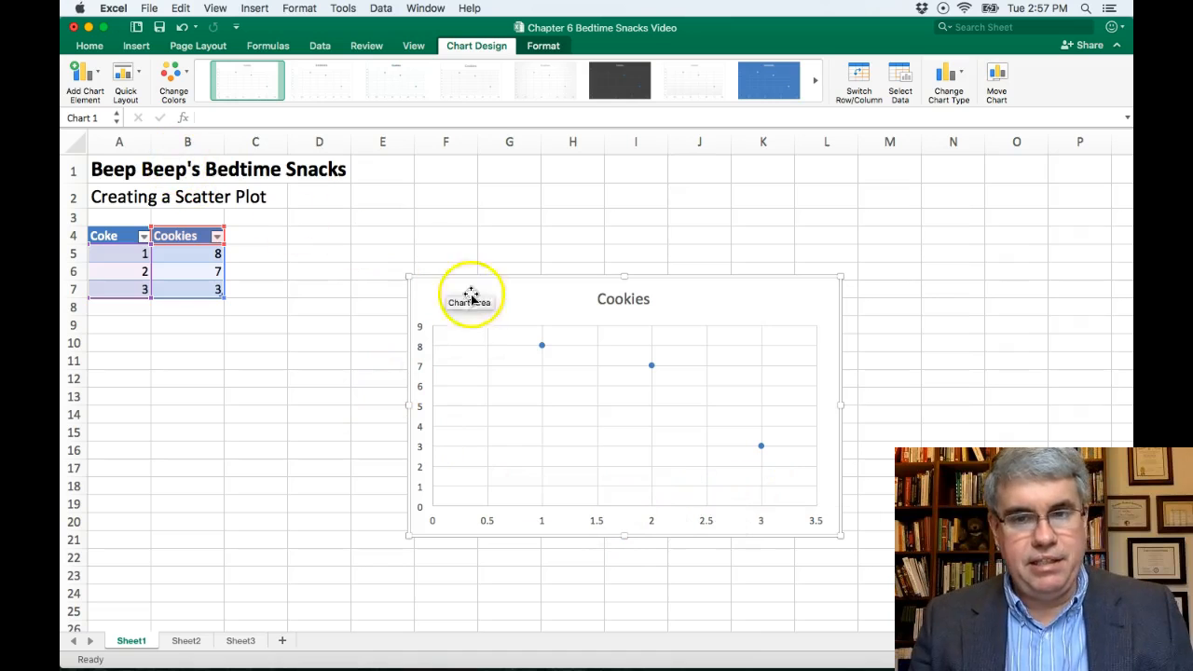
# Drag the Cookies scatter chart up and left, next to the data table.
pyautogui.moveTo(471, 294); pyautogui.dragTo(464, 195)
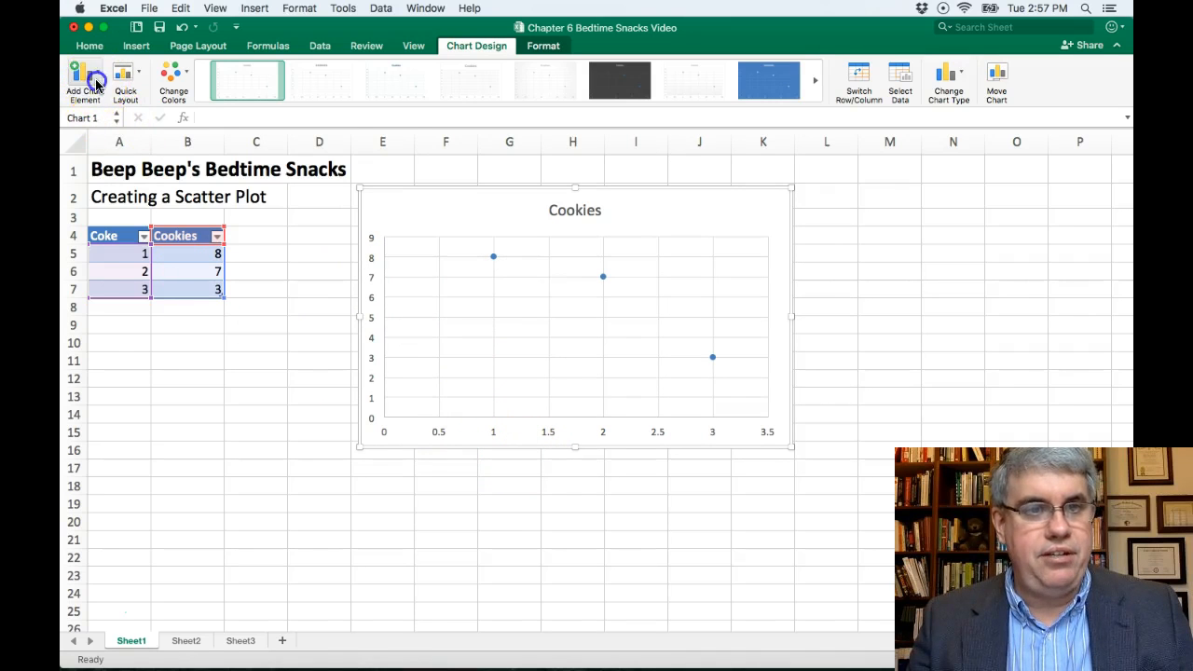
# Add a Primary Horizontal axis title reading 'Cans of Coke' to the scatter chart.
pyautogui.click(74, 77)
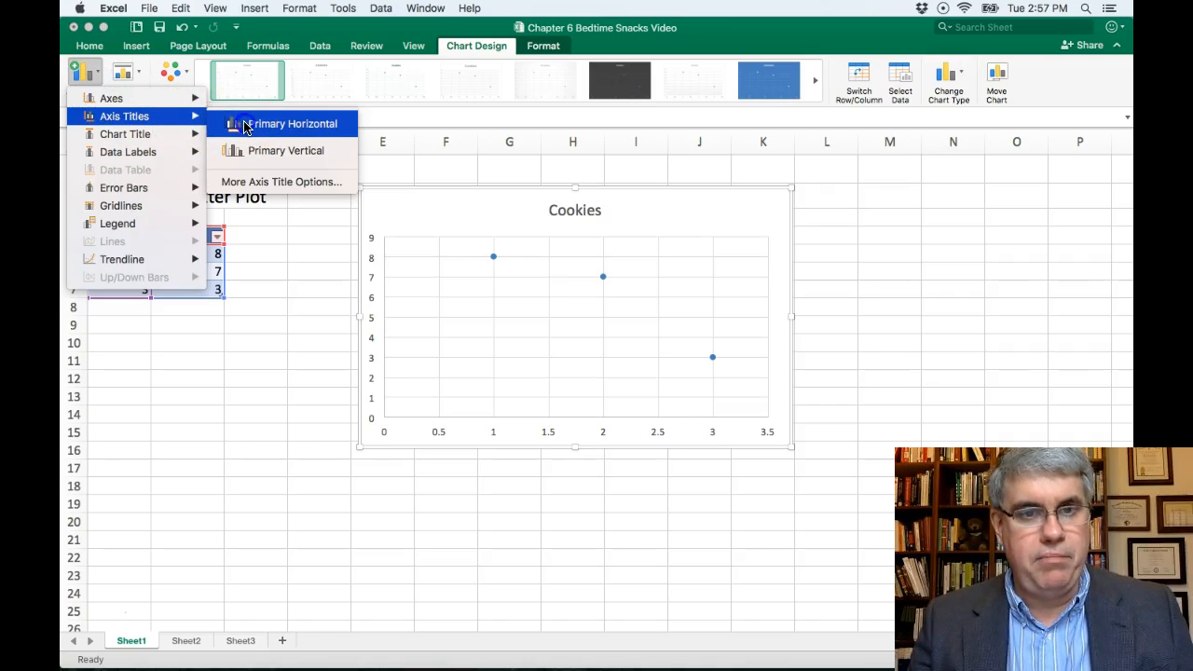
pyautogui.click(293, 123)
pyautogui.write('Cans of Coke')
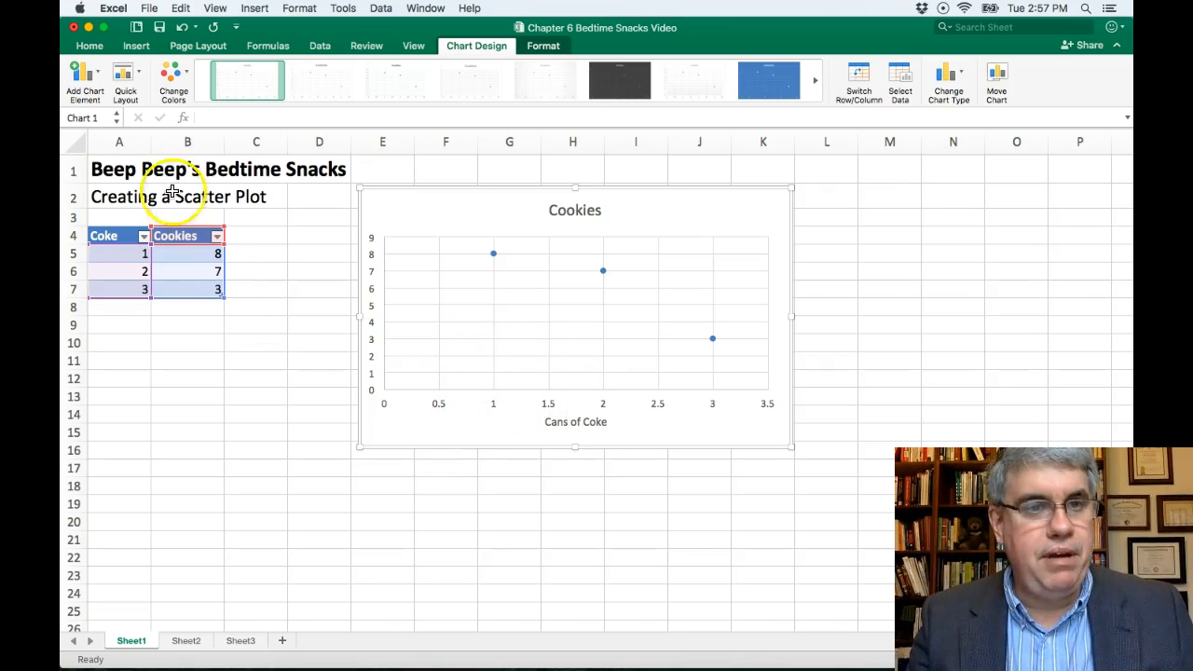
pyautogui.click(76, 76)
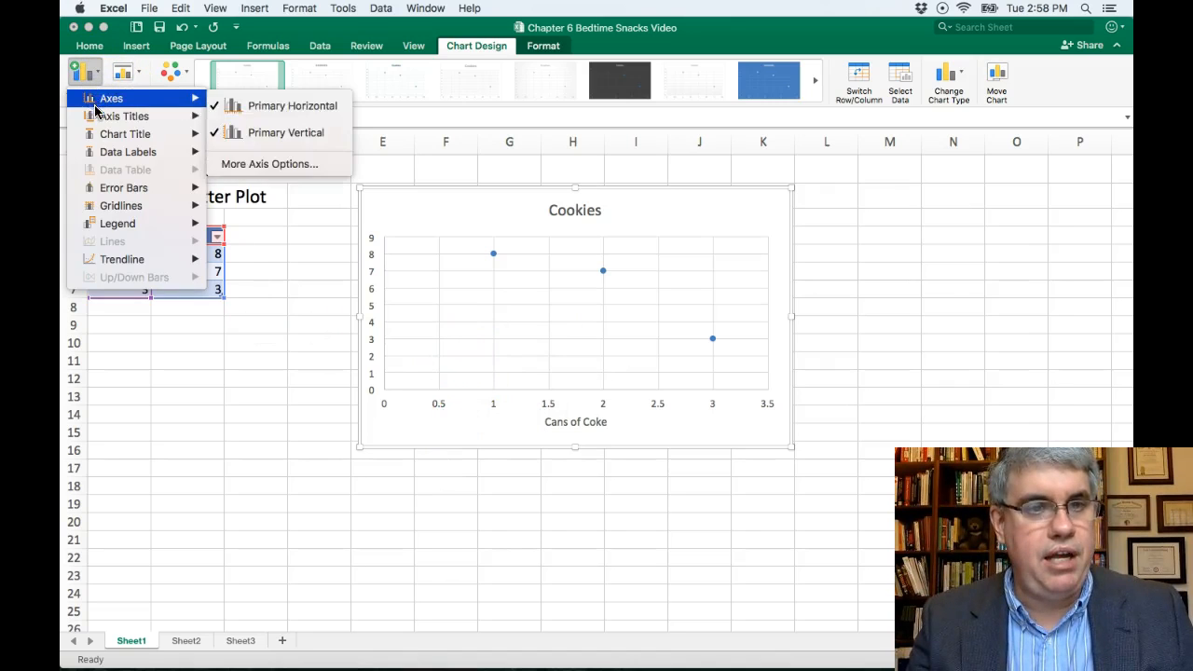
pyautogui.moveTo(124, 116)
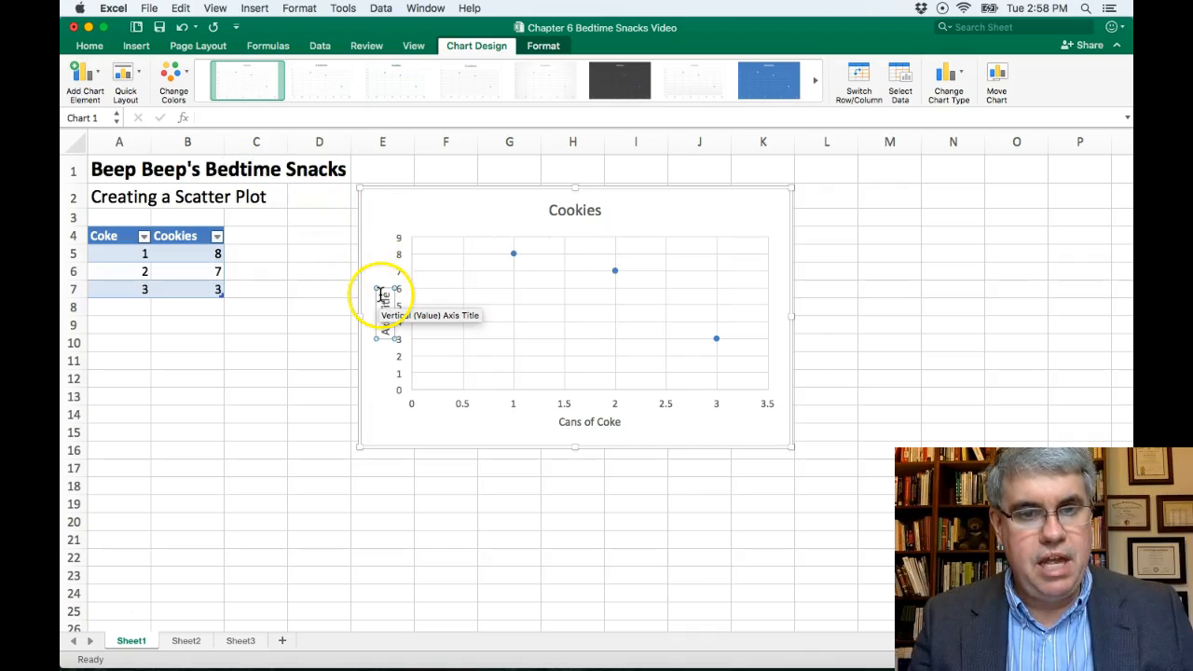
pyautogui.moveTo(401, 306)
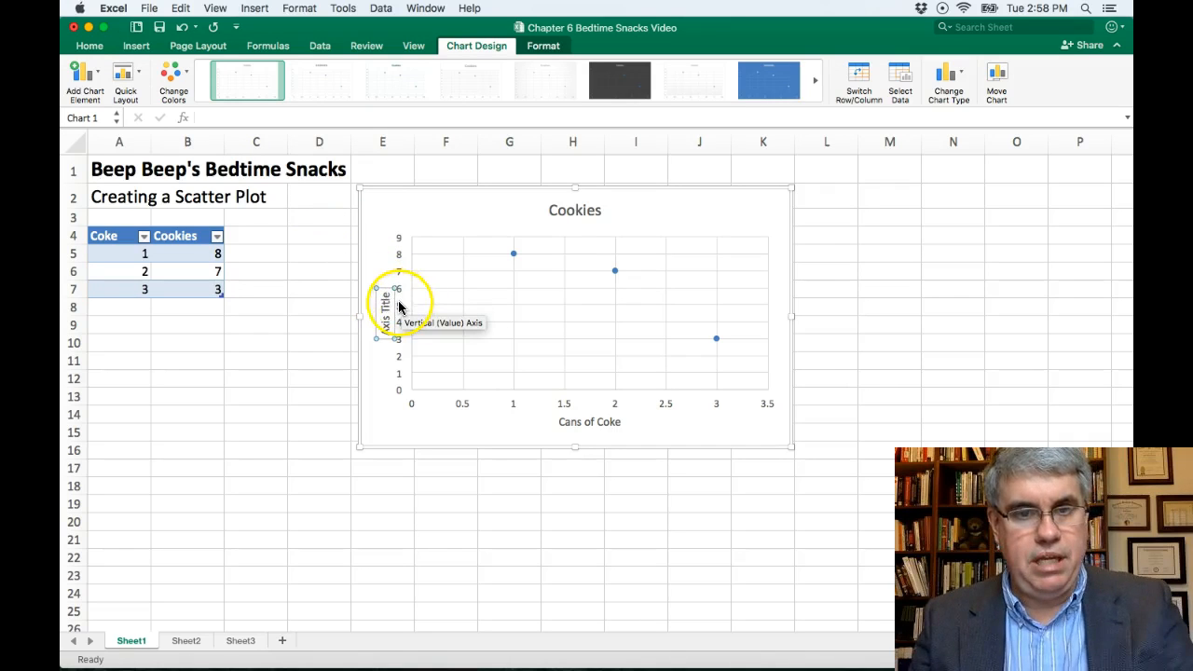
# Replace the vertical Axis Title placeholder text with 'Cookies'.
pyautogui.click(382, 302)
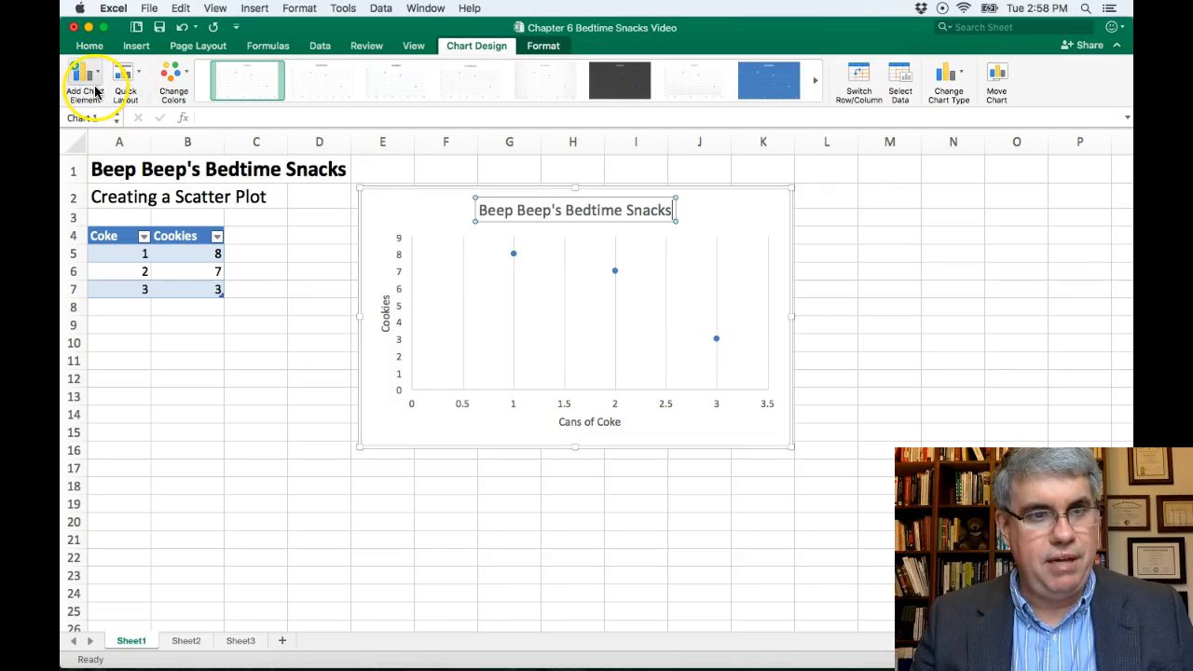
pyautogui.moveTo(70, 84)
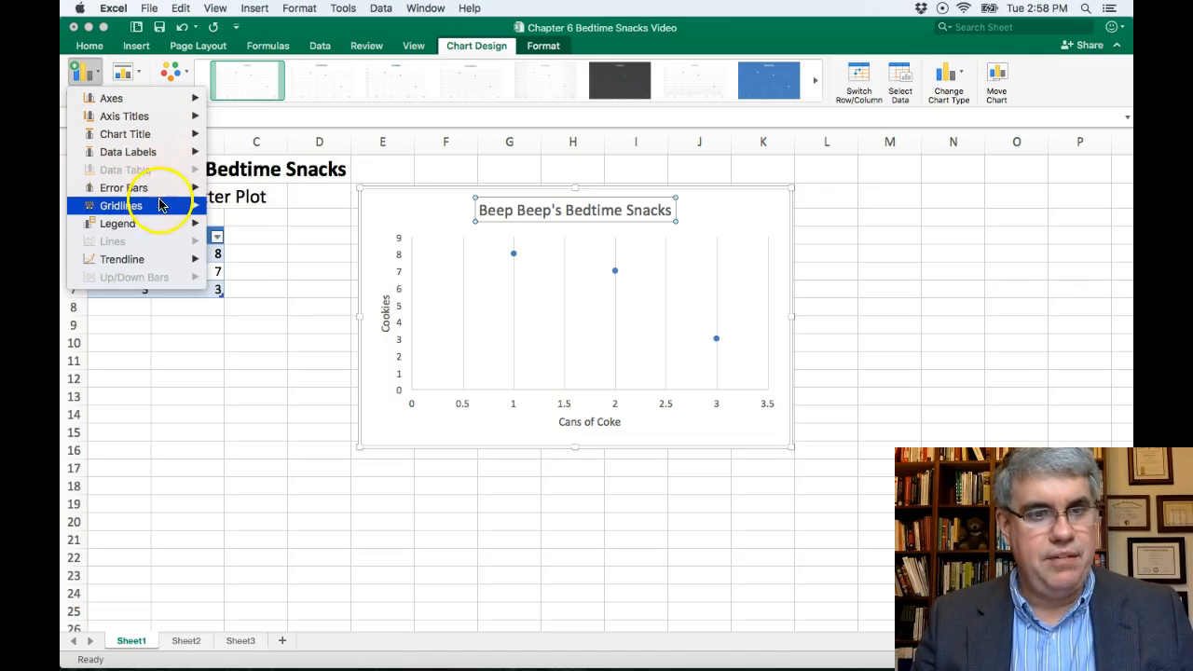
# Title the chart 'Beep Beep's Bedtime Snacks' and switch off its gridlines.
pyautogui.click(120, 205)
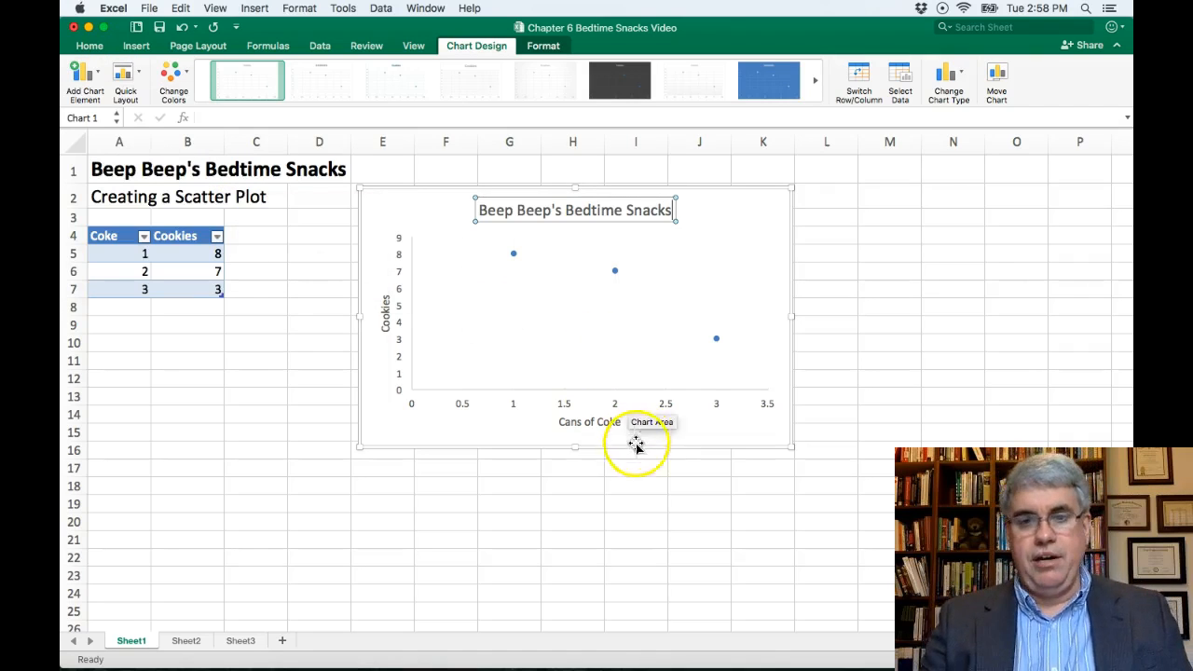
pyautogui.moveTo(716, 455)
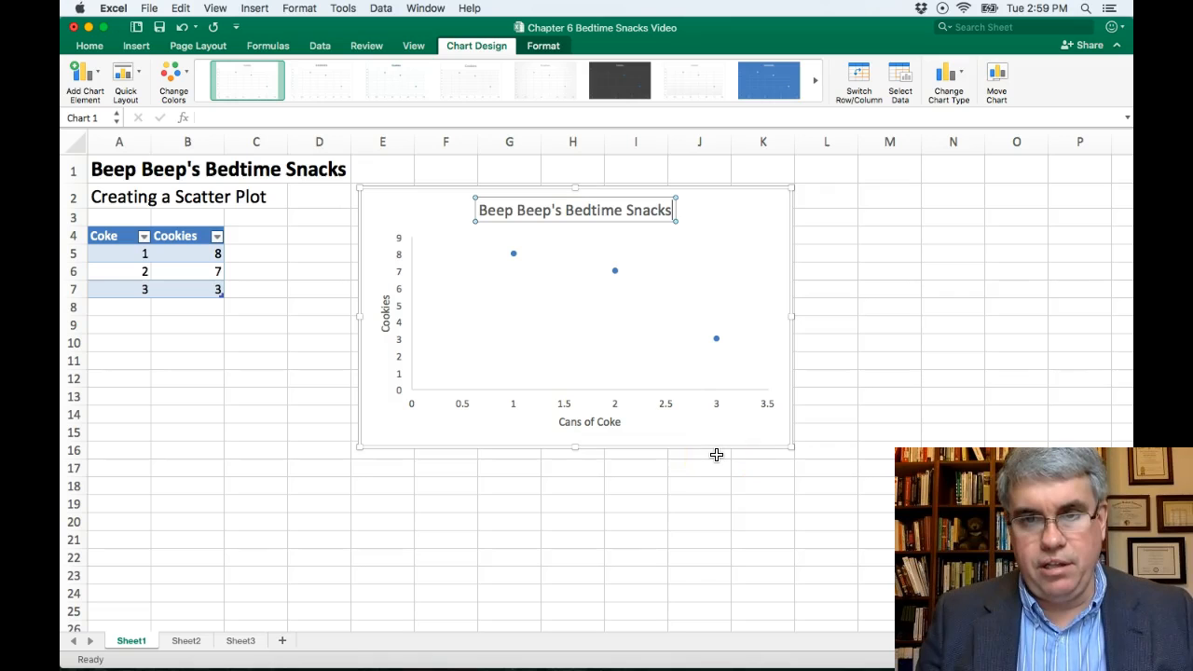
pyautogui.moveTo(659, 441)
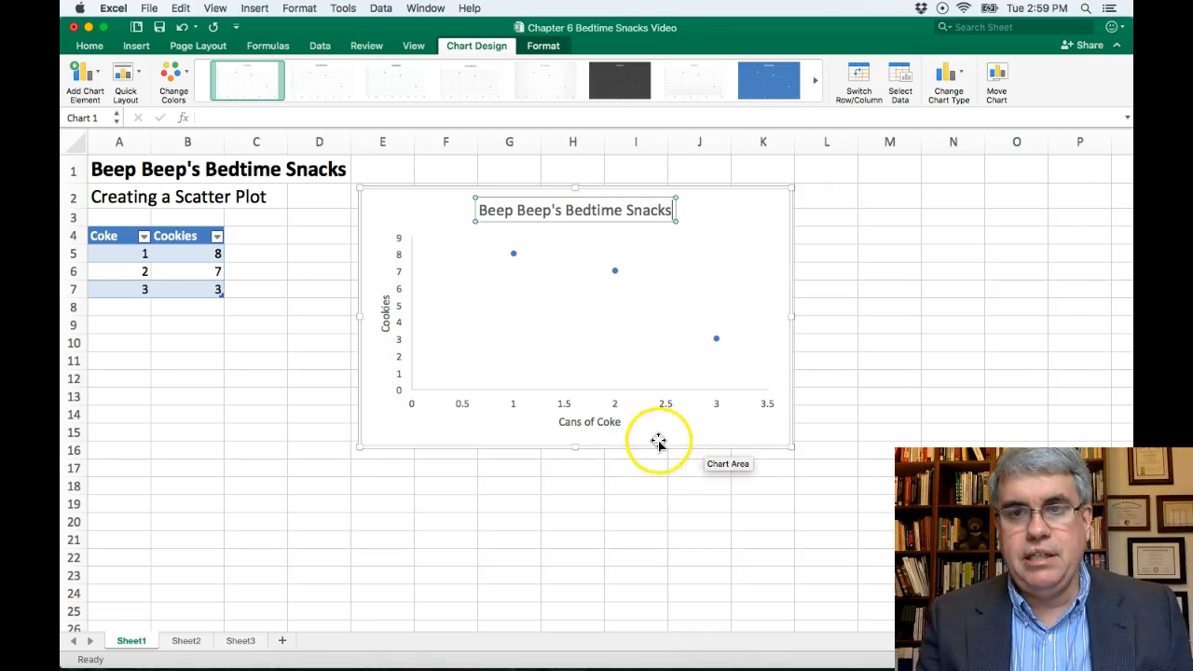
pyautogui.moveTo(519, 435)
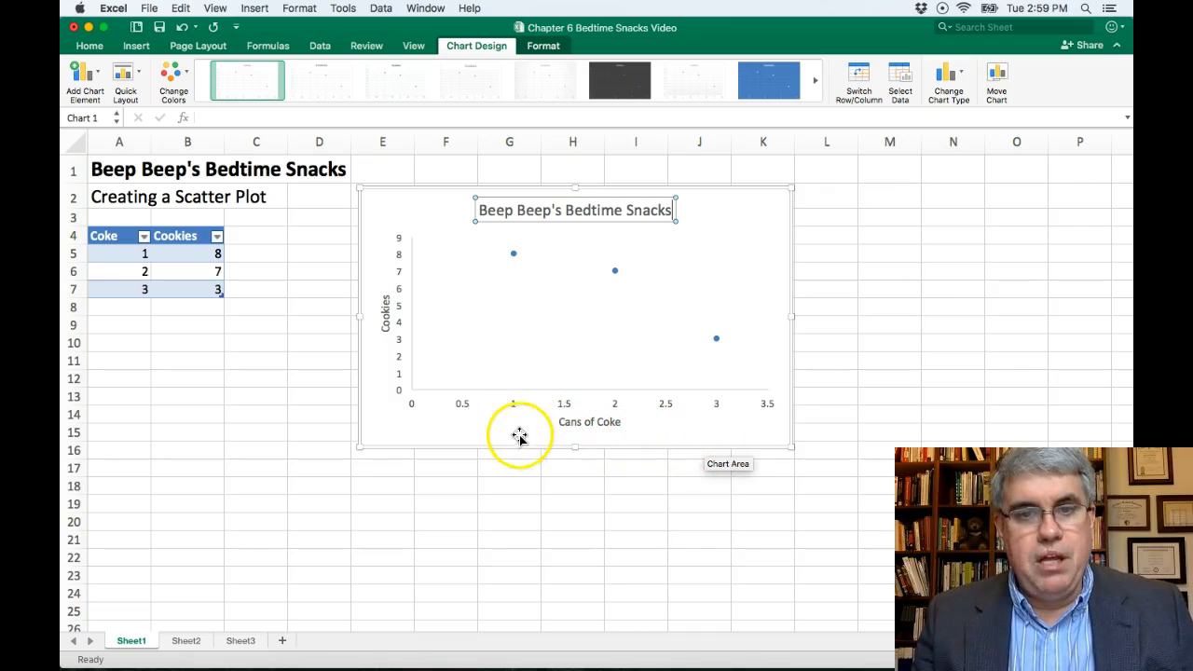
pyautogui.moveTo(501, 430)
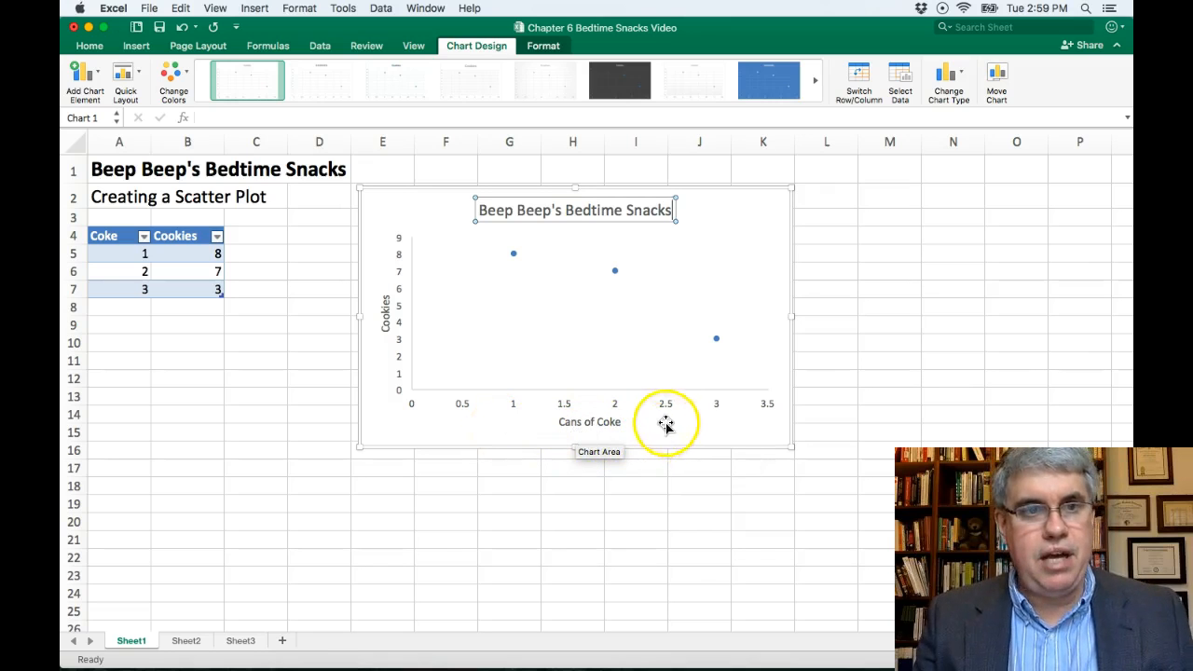
pyautogui.moveTo(736, 276)
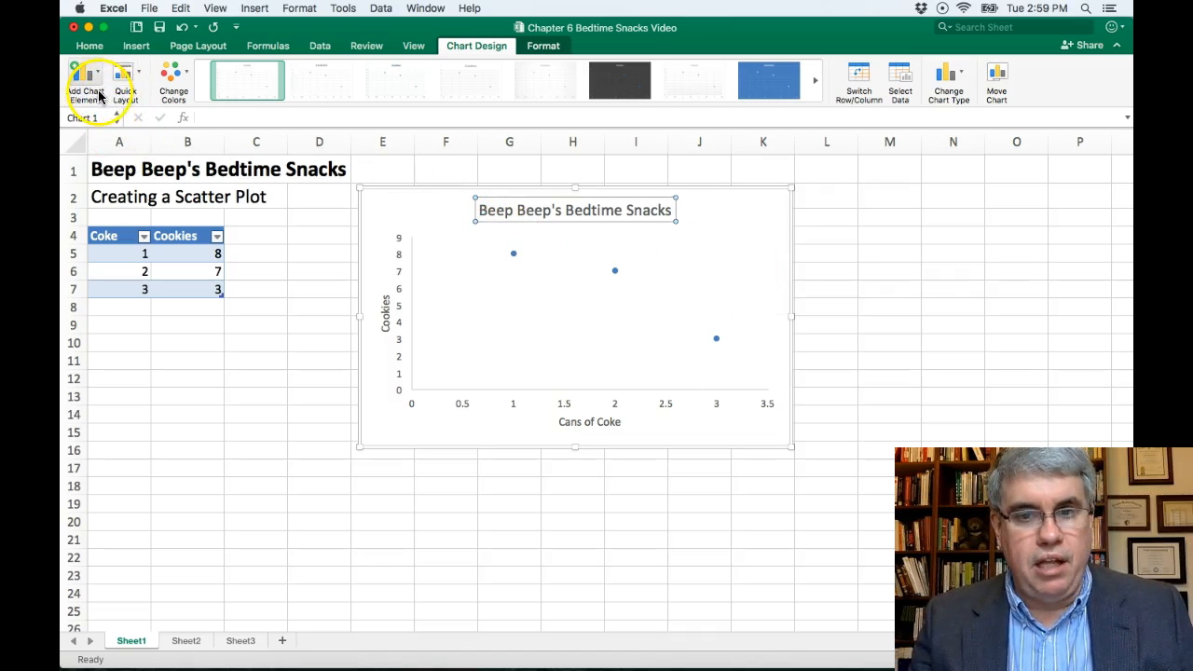
pyautogui.moveTo(792, 329)
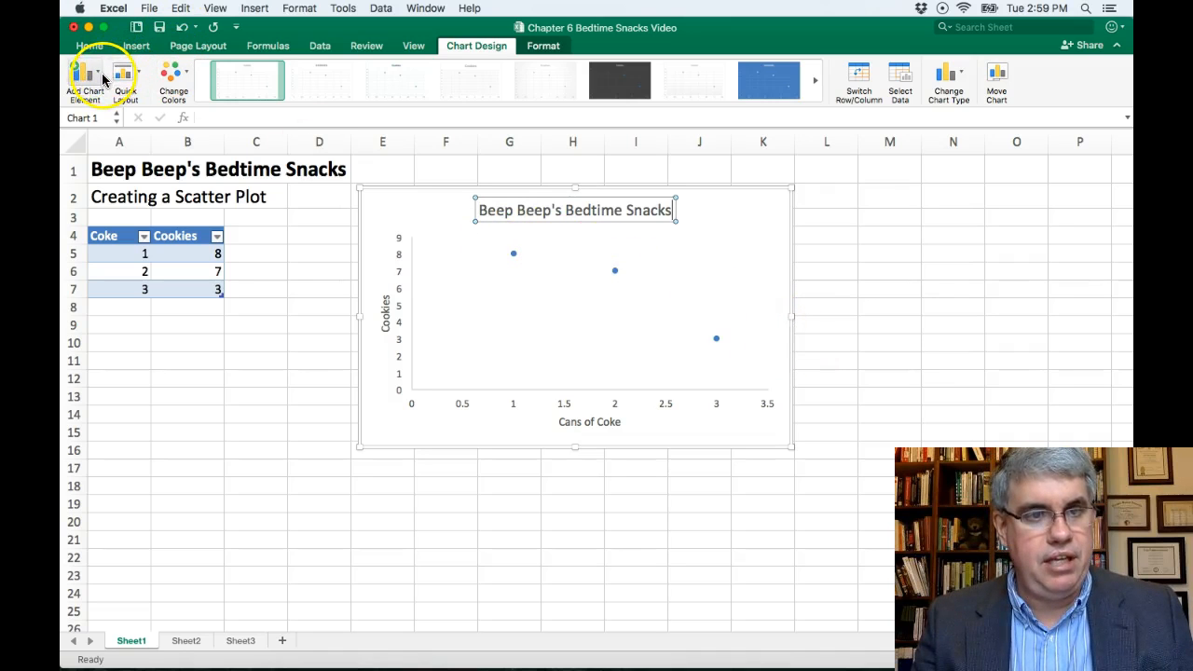
# Add a dotted Linear Forecast trendline extending past the data points.
pyautogui.click(84, 76)
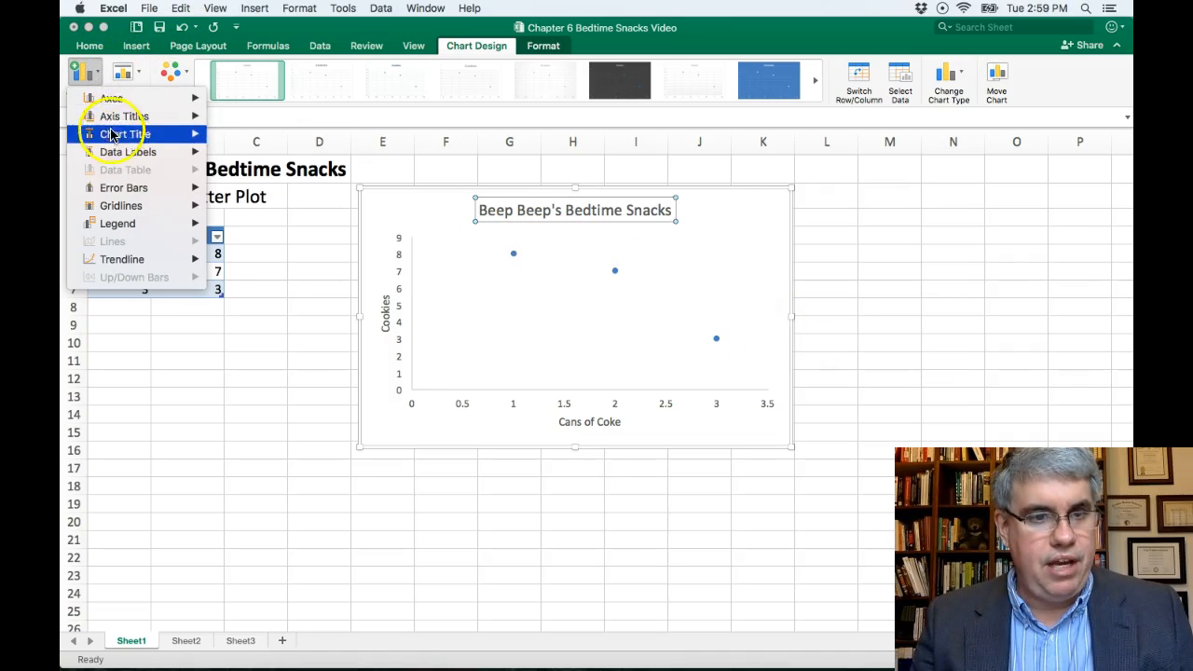
pyautogui.moveTo(124, 260)
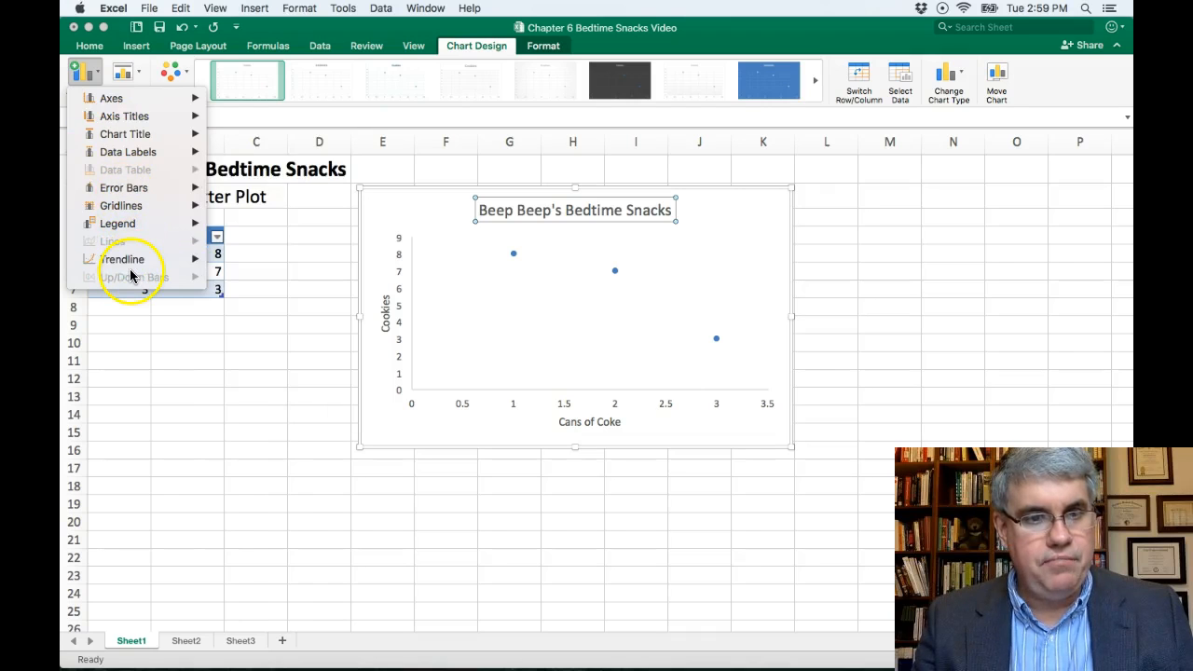
pyautogui.click(122, 259)
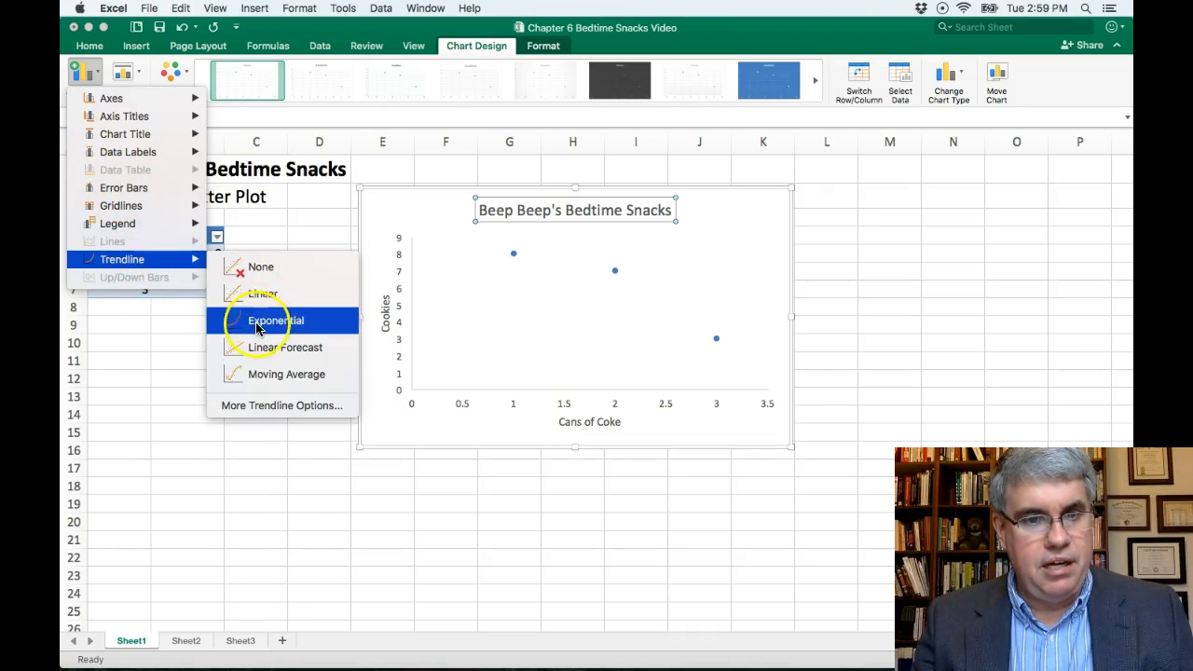
pyautogui.moveTo(264, 349)
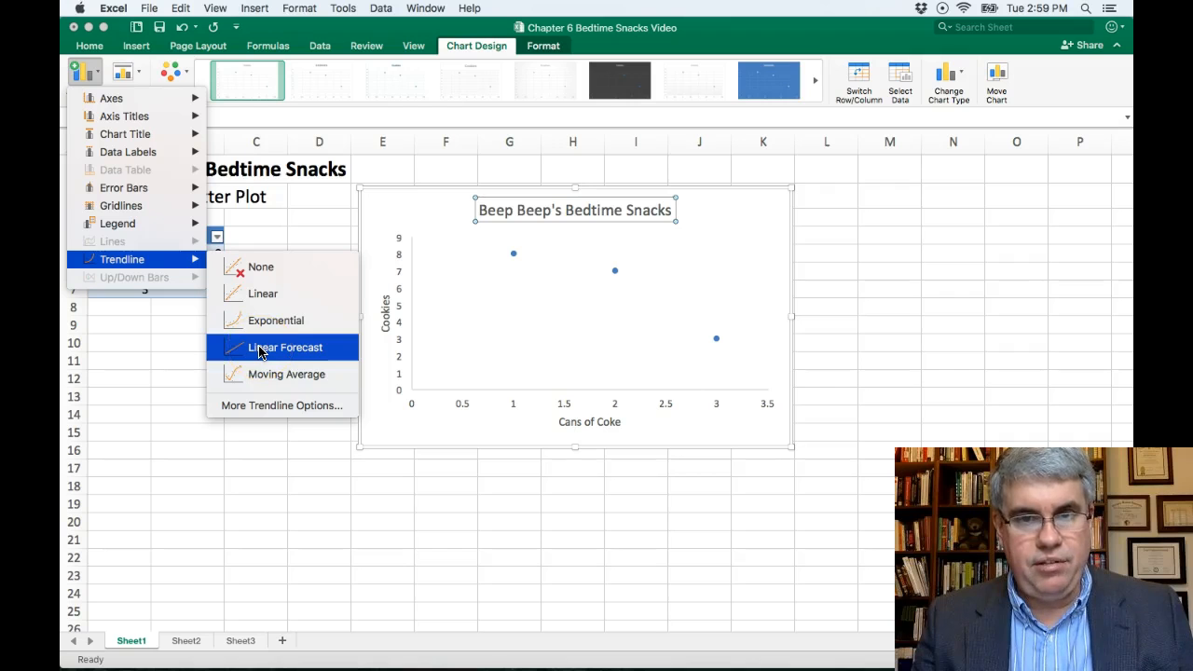
pyautogui.click(284, 347)
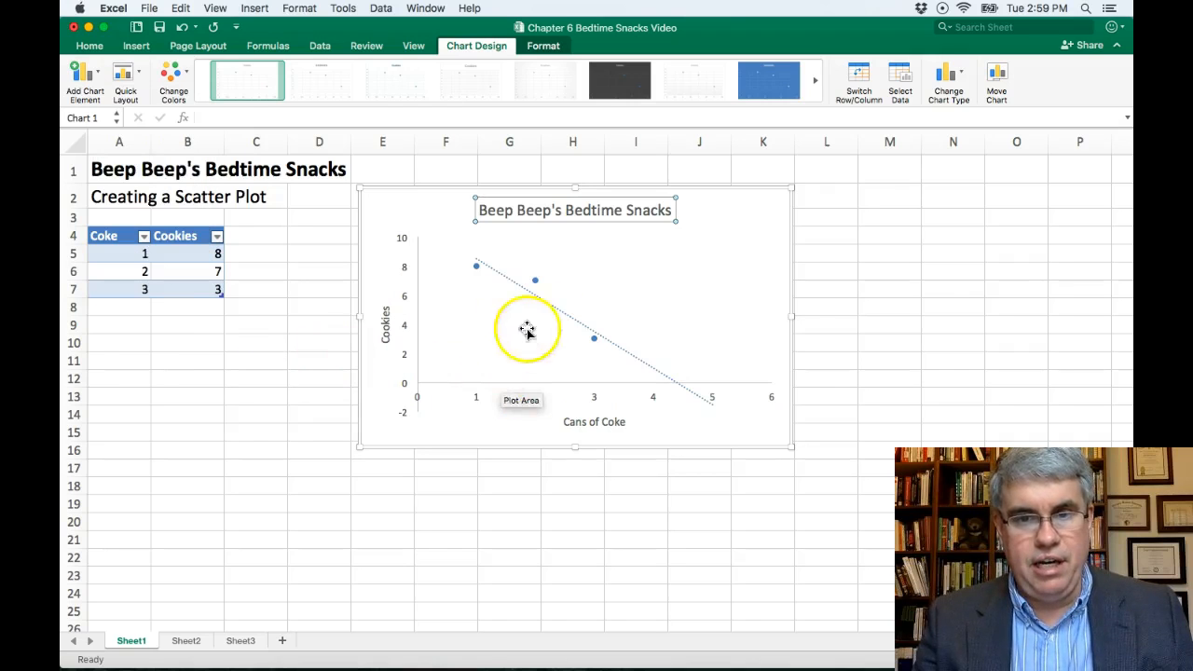
pyautogui.moveTo(654, 406)
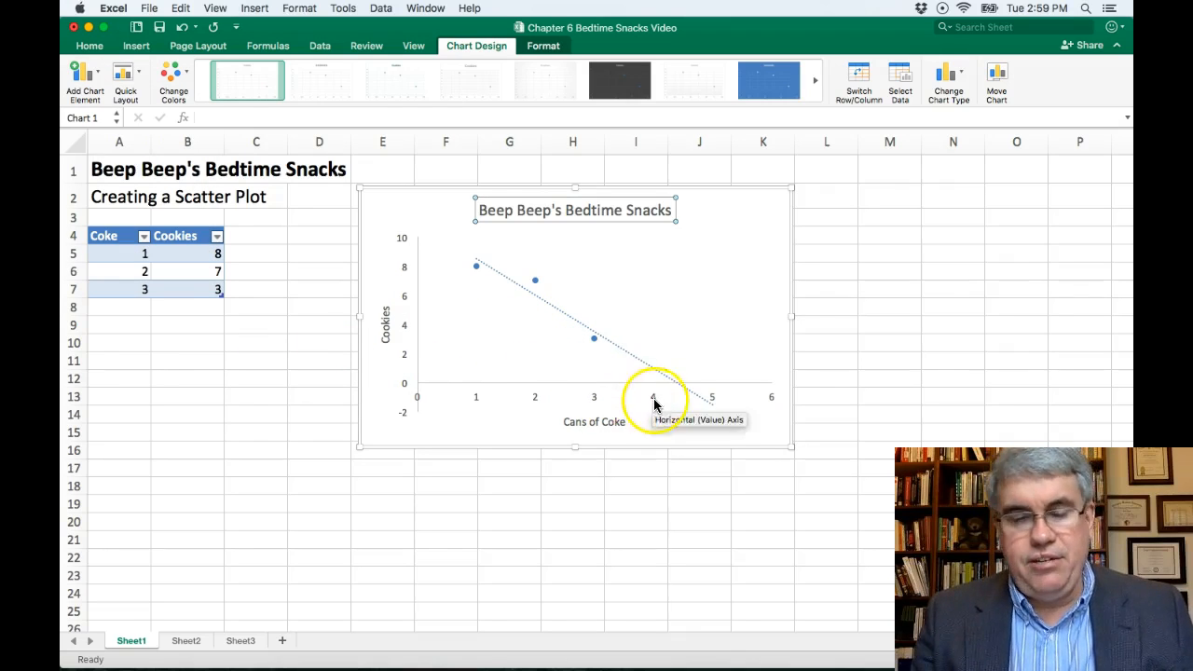
pyautogui.moveTo(485, 278)
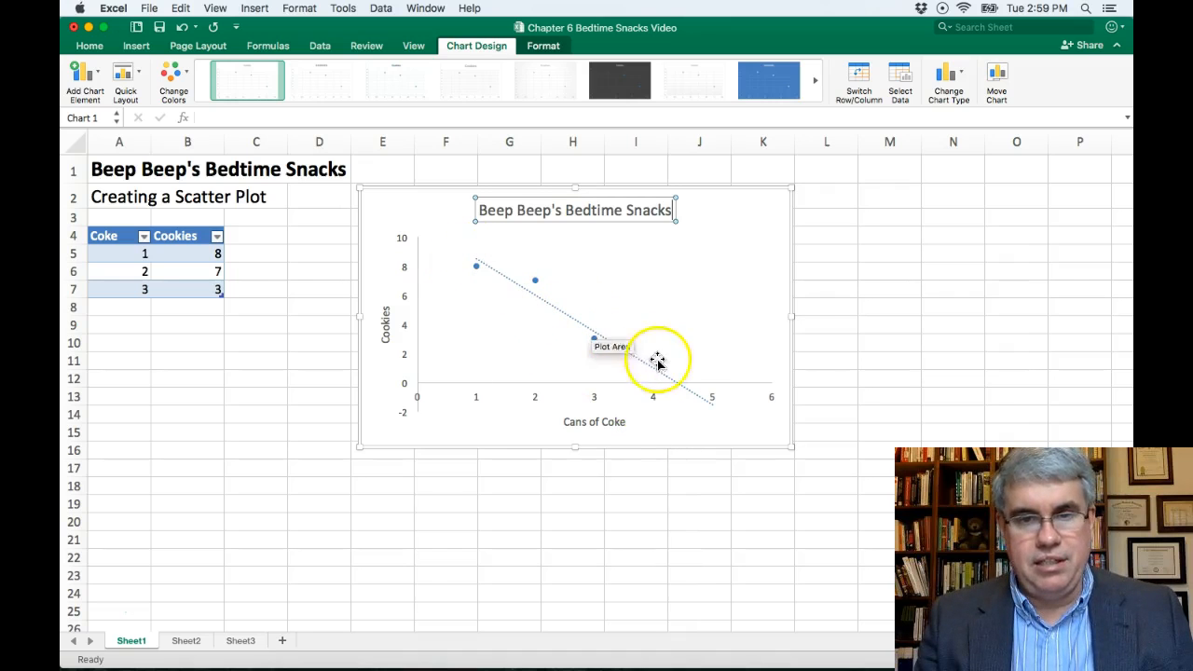
pyautogui.moveTo(608, 360)
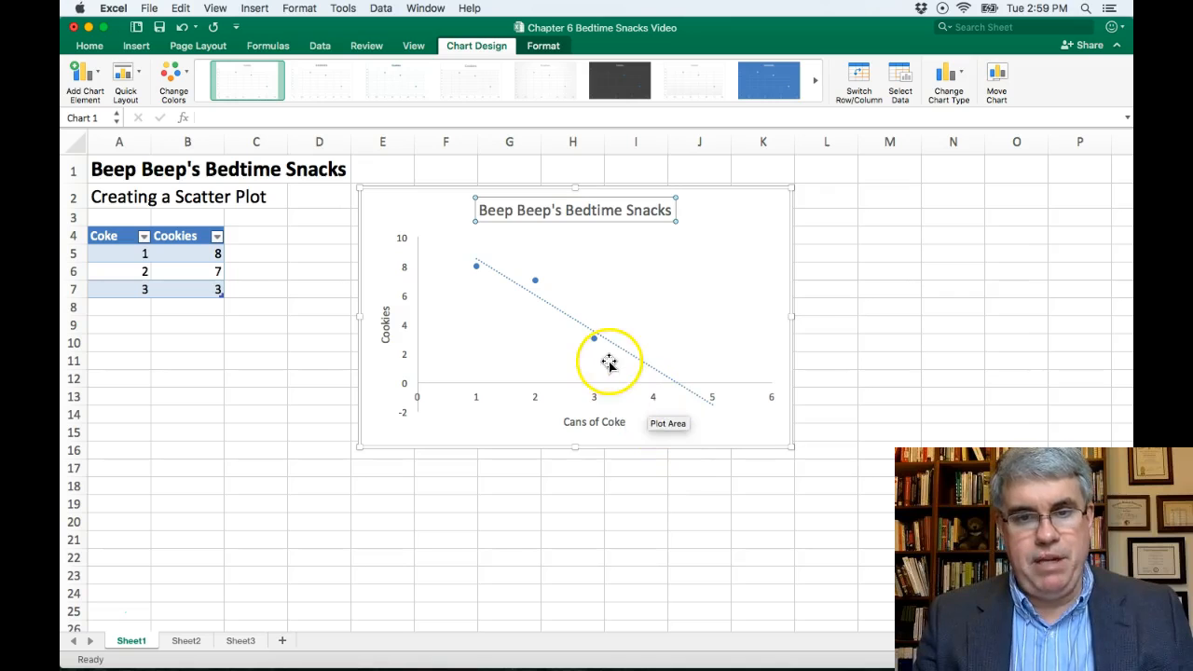
pyautogui.moveTo(597, 339)
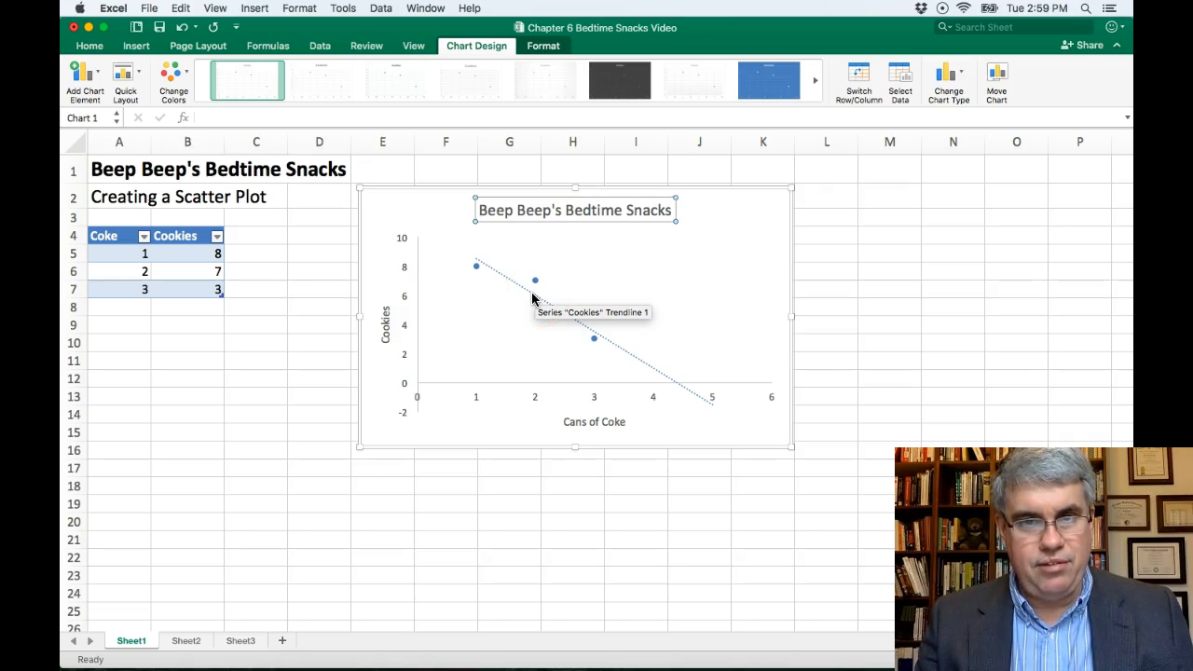
pyautogui.moveTo(566, 308)
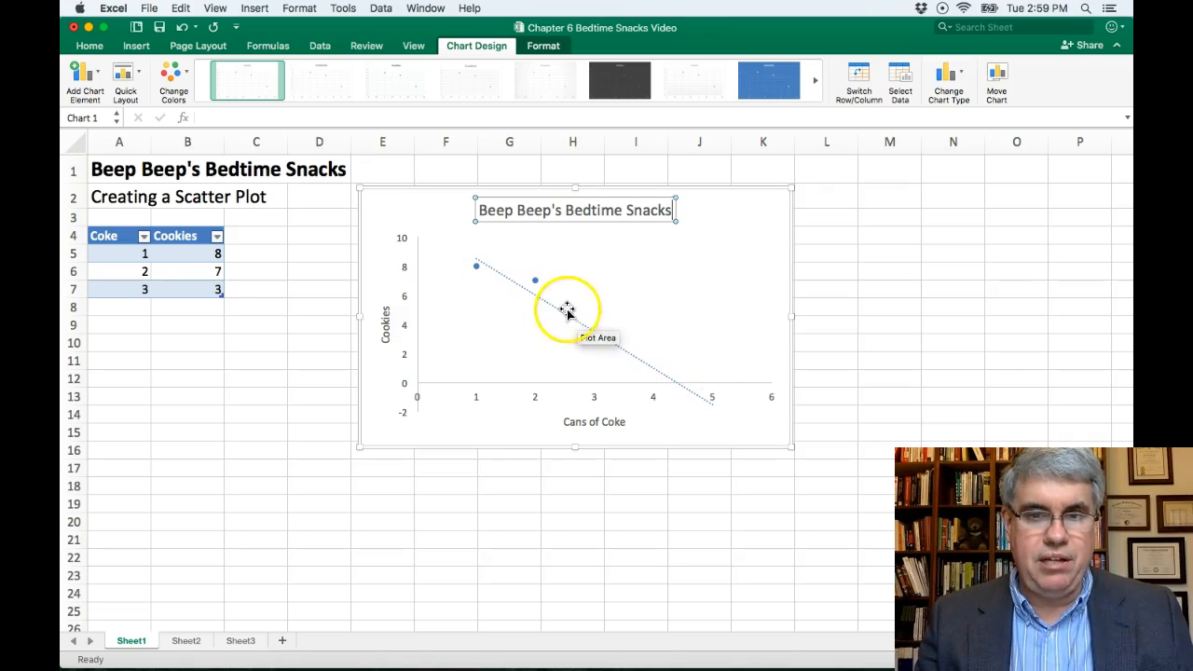
pyautogui.moveTo(698, 423)
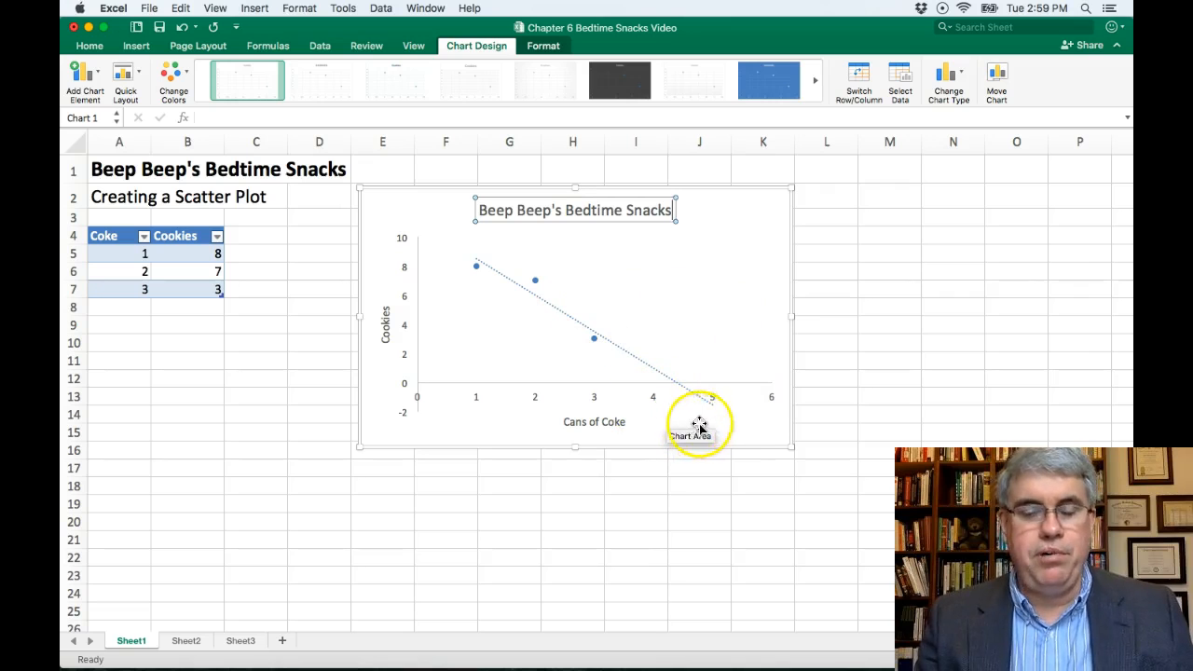
pyautogui.moveTo(769, 424)
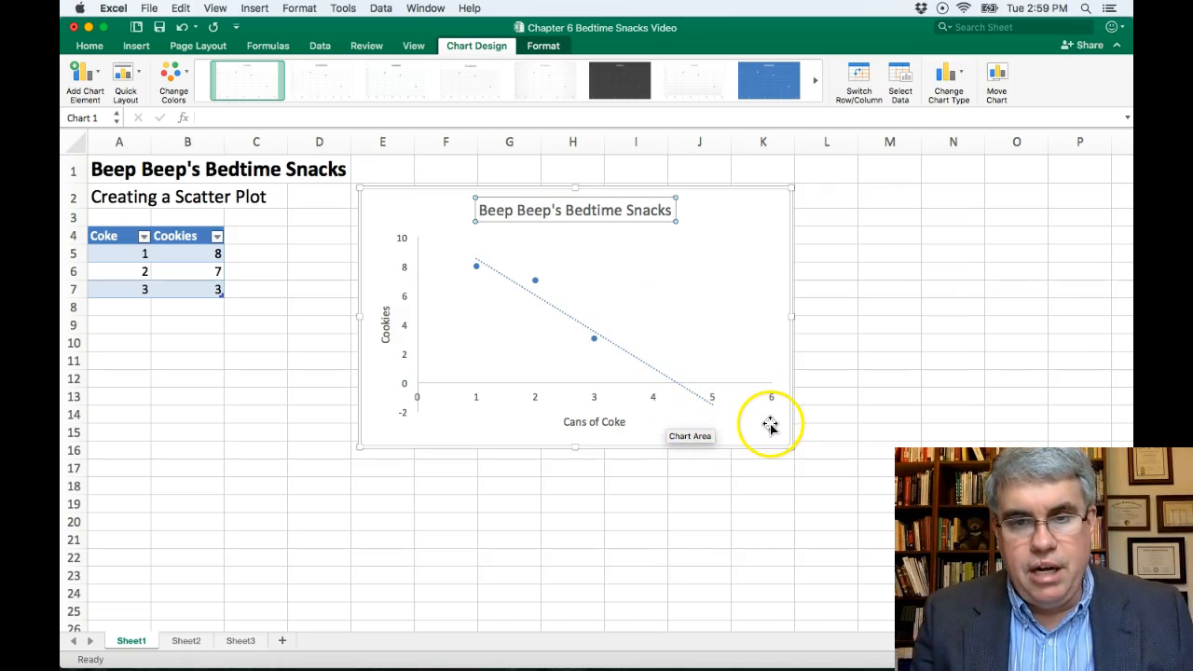
pyautogui.moveTo(652, 406)
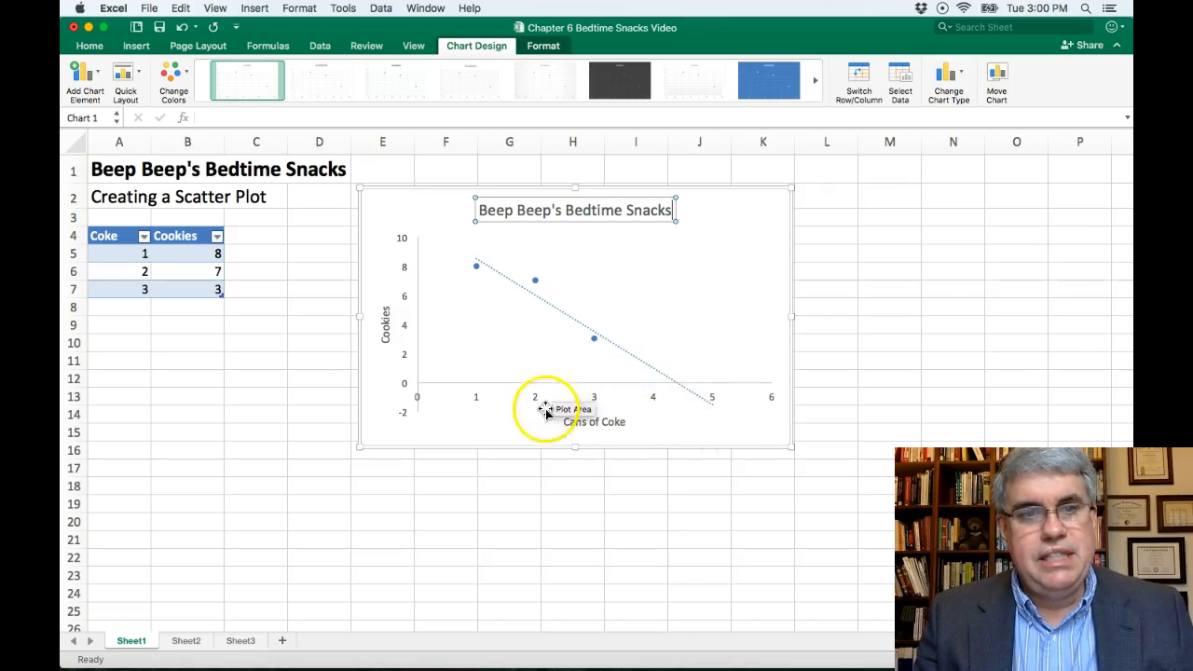
pyautogui.moveTo(306, 380)
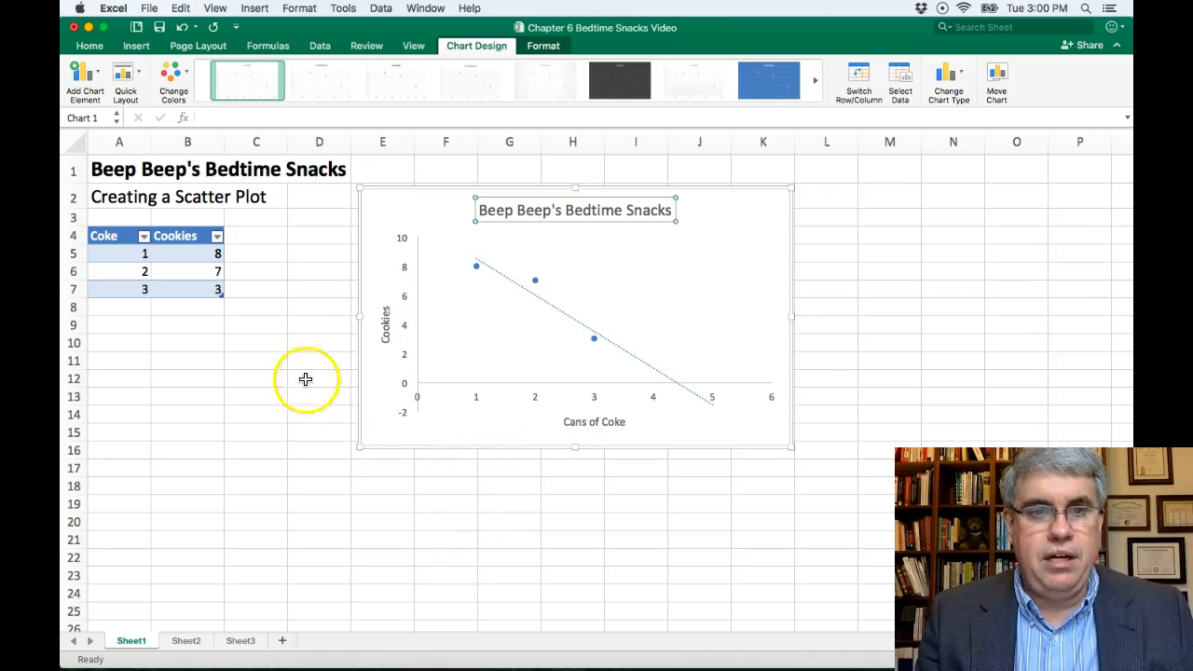
pyautogui.moveTo(319, 338)
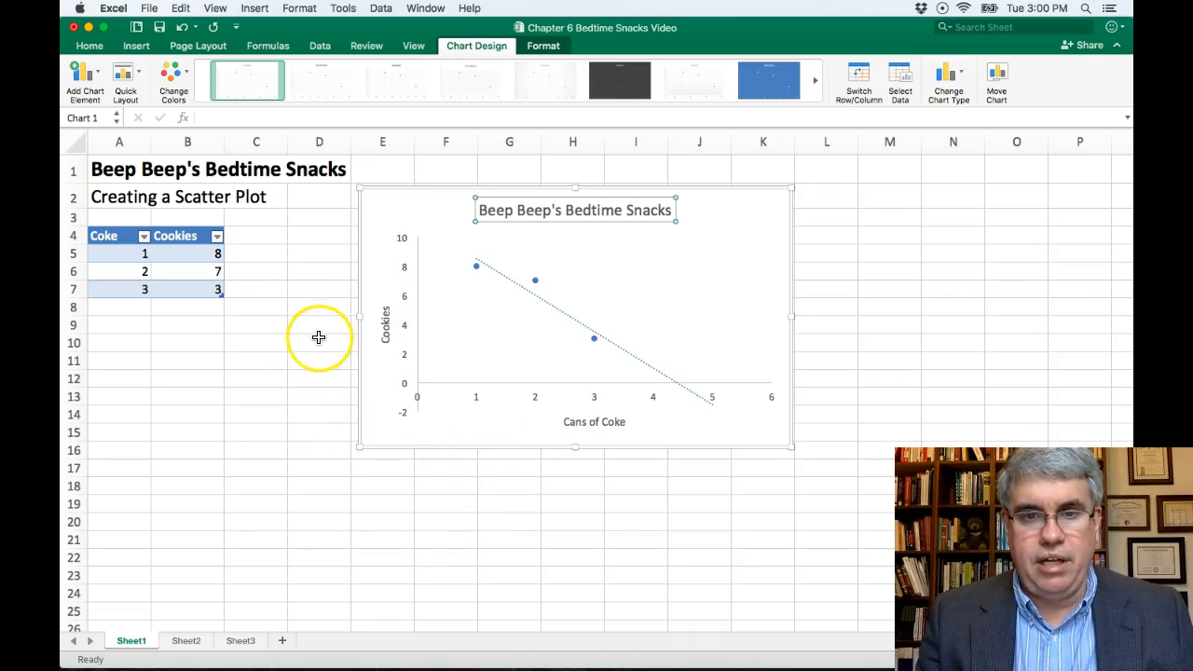